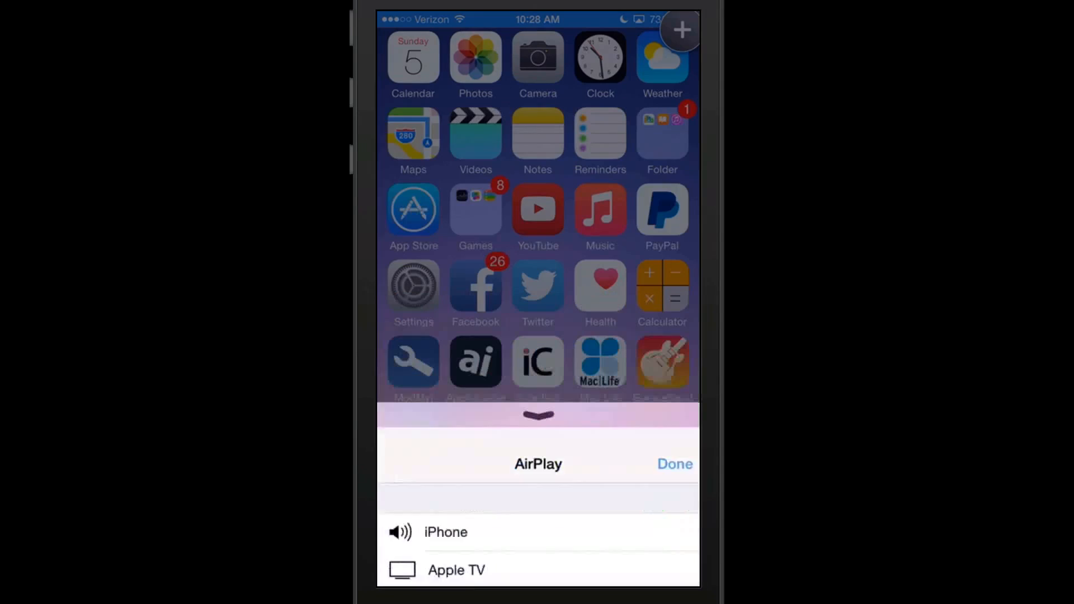
# Dismiss the AirPlay output list to reveal the Home Screen apps and dock
pyautogui.click(674, 464)
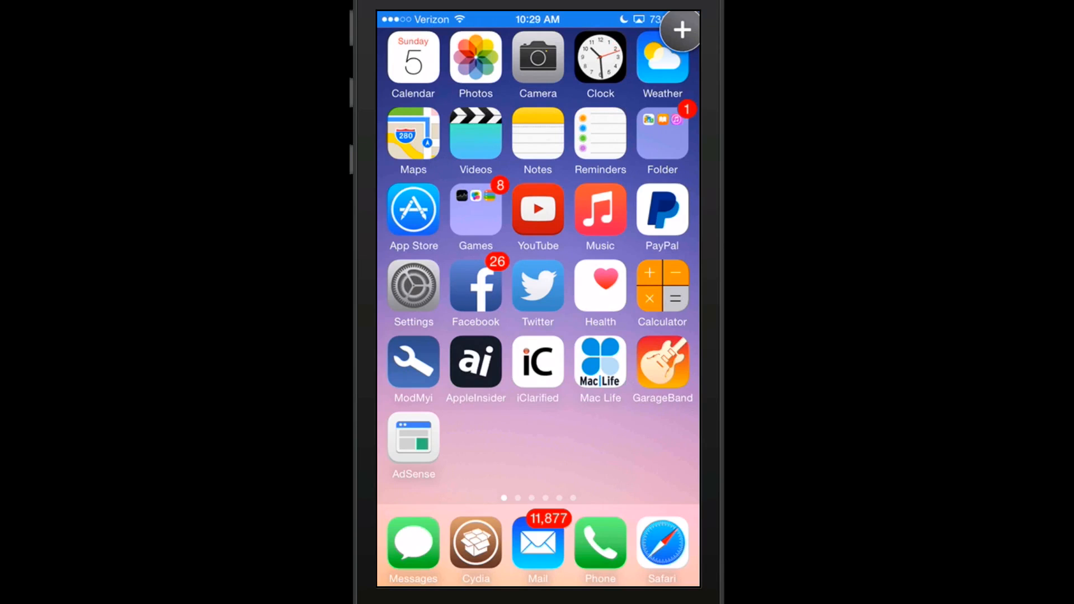
# Browse Photos through moments, collections, years and albums, then reach Multify's settings page
pyautogui.click(475, 57)
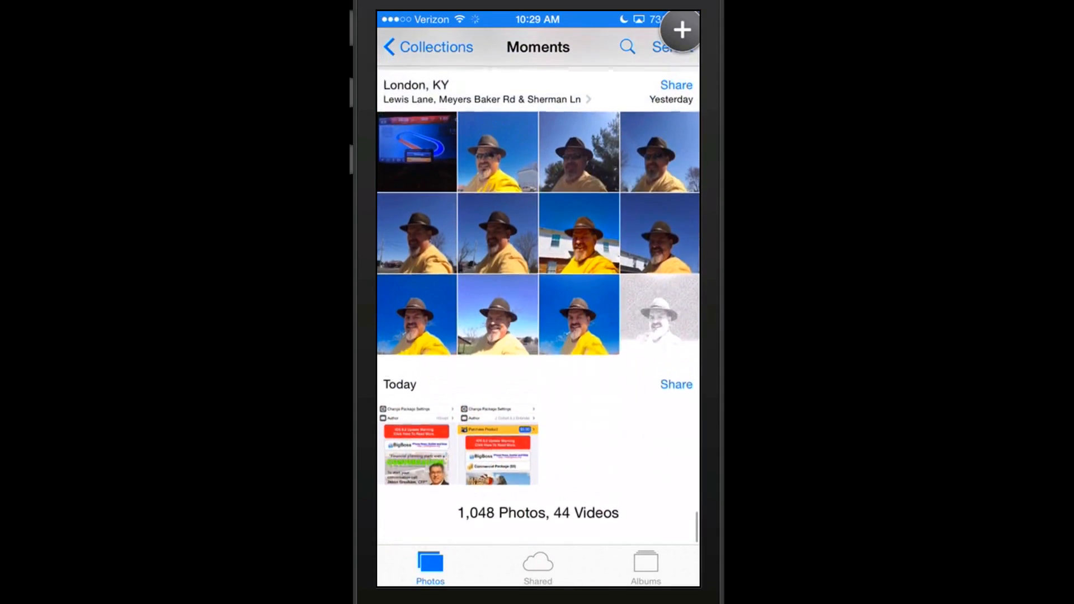
pyautogui.click(427, 46)
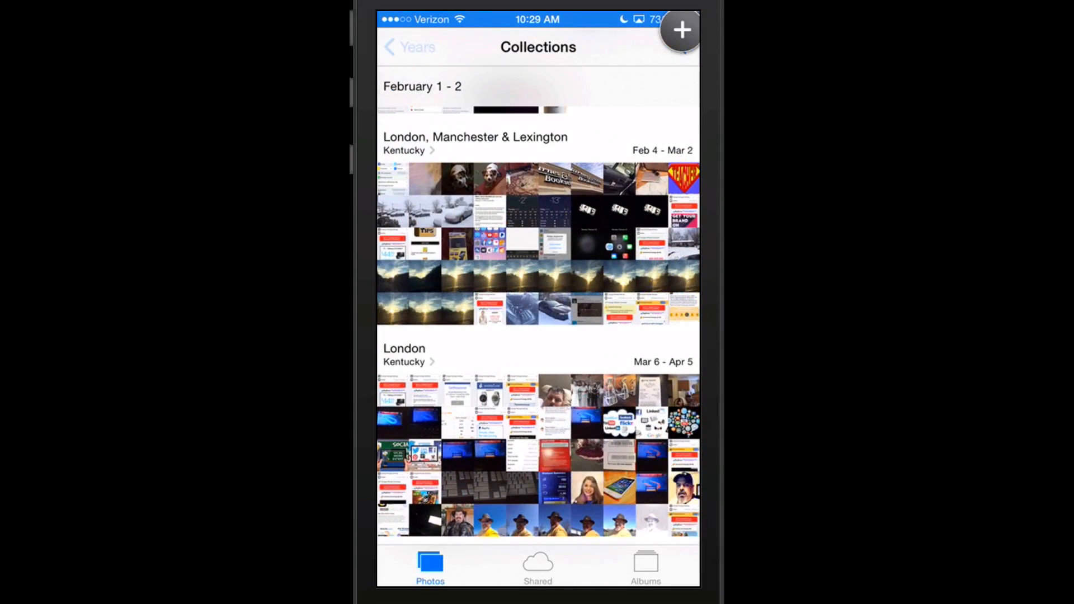
pyautogui.click(409, 47)
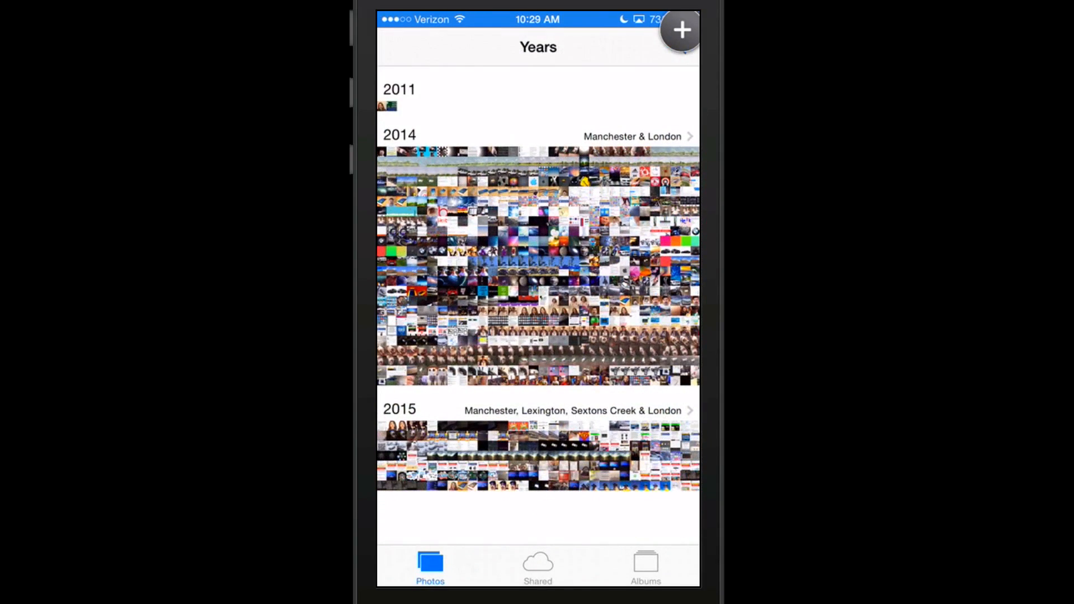
pyautogui.click(644, 567)
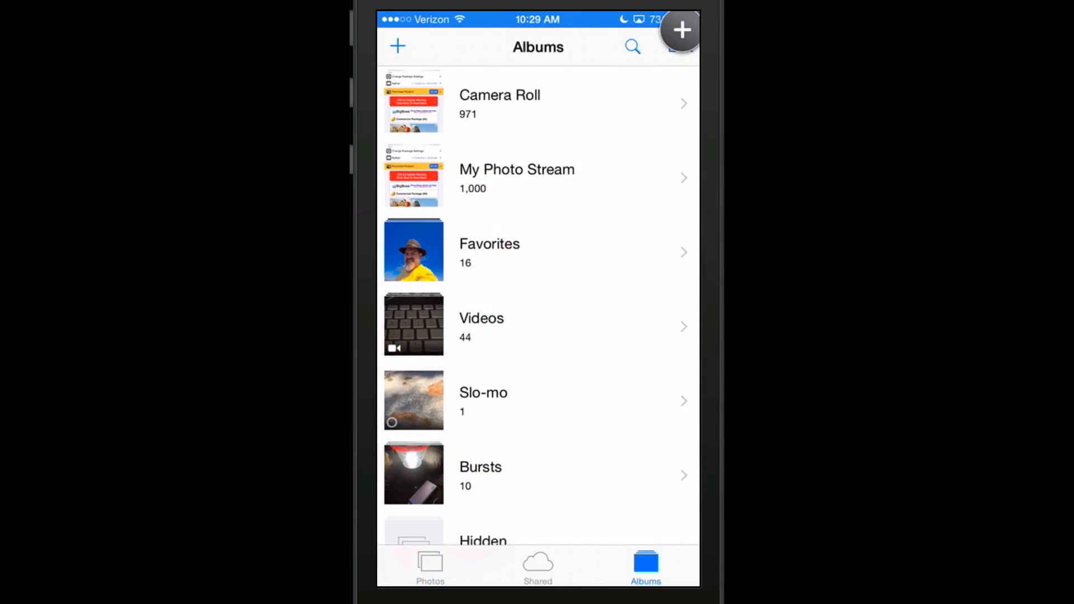
pyautogui.click(537, 103)
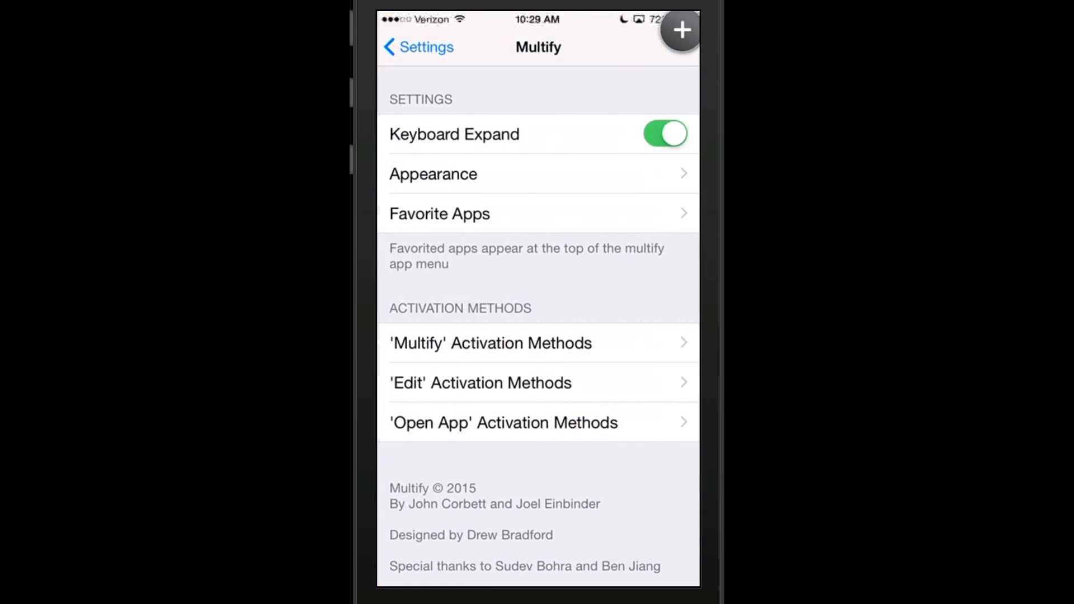
pyautogui.click(418, 47)
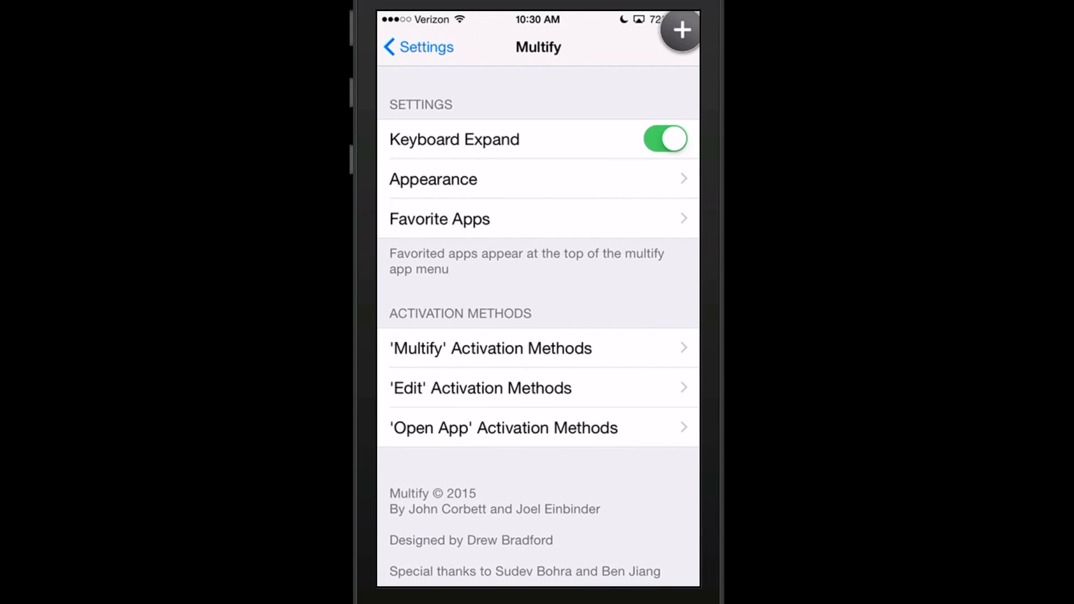
pyautogui.click(680, 30)
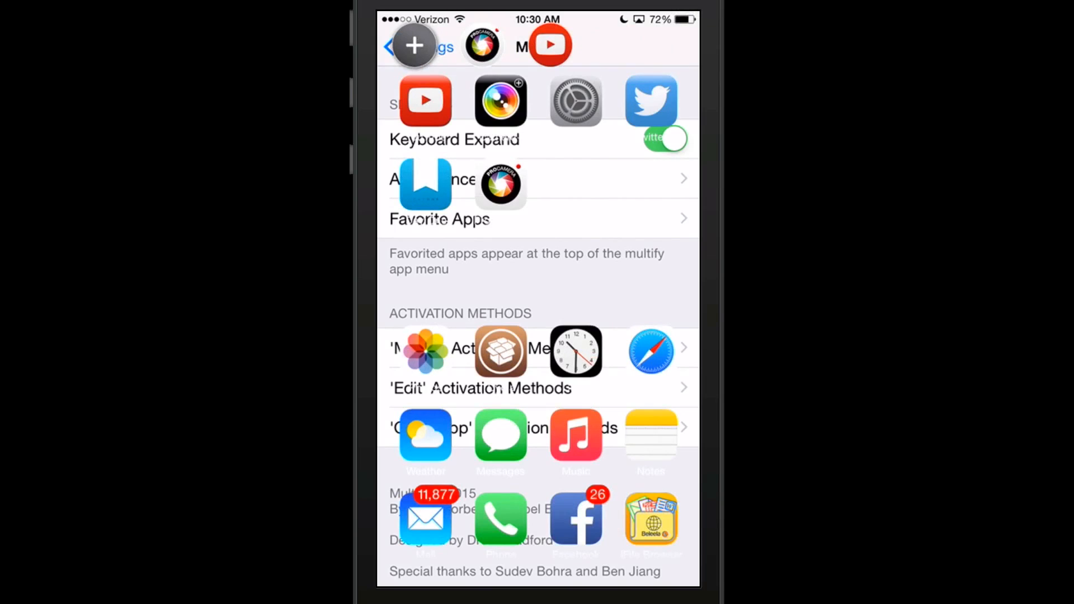
pyautogui.click(537, 217)
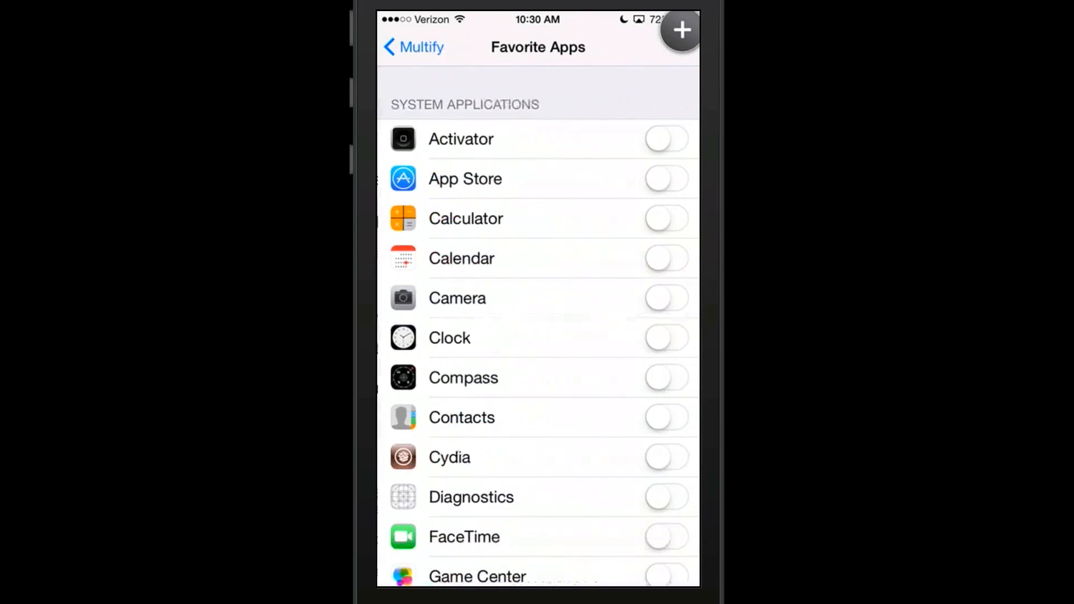
pyautogui.scroll(-3)
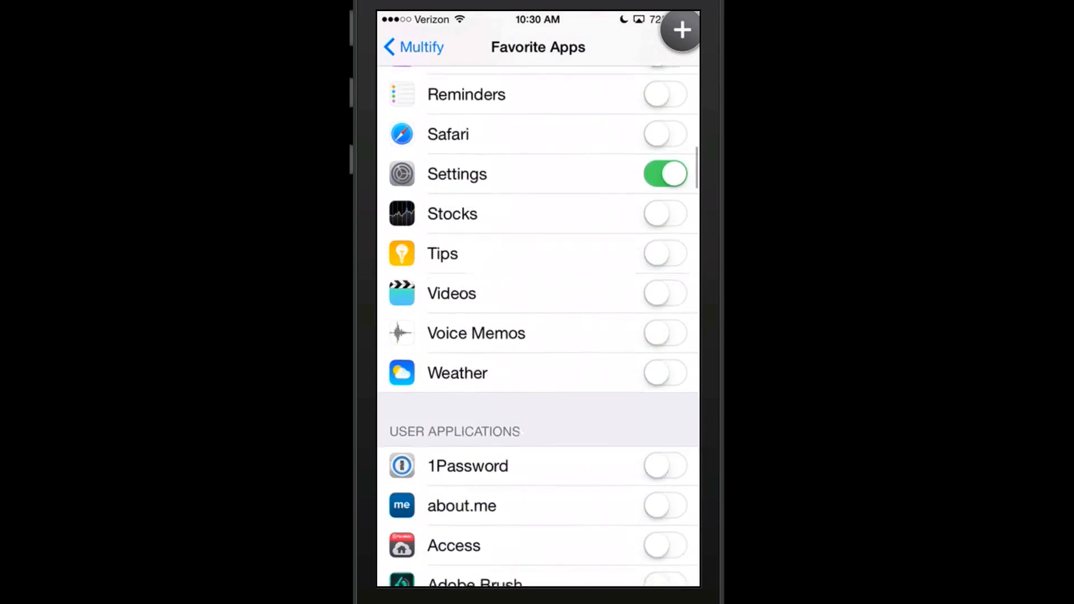
pyautogui.scroll(-3)
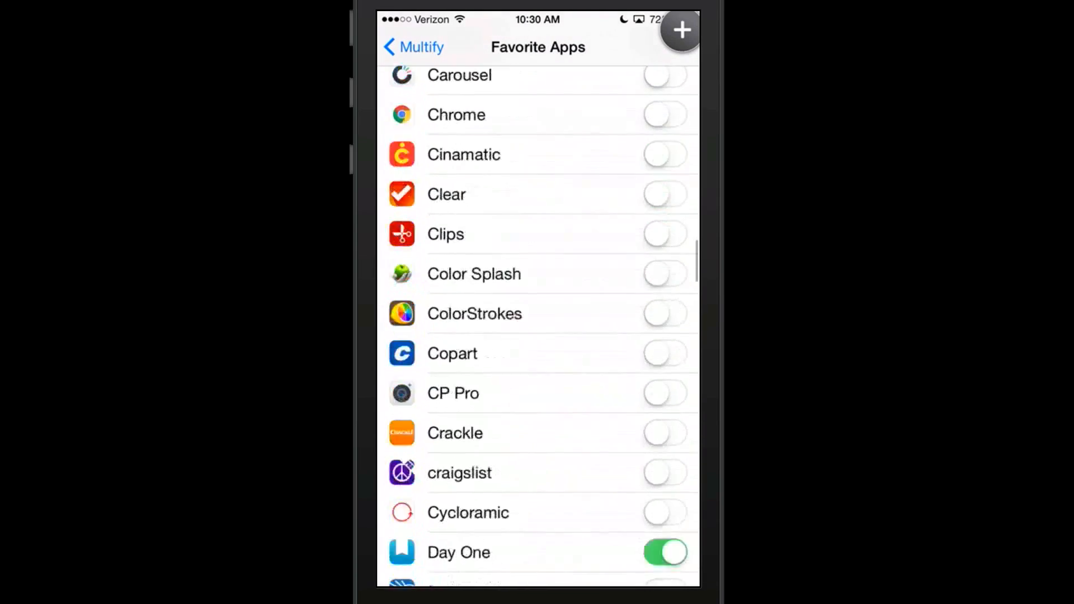
pyautogui.click(413, 47)
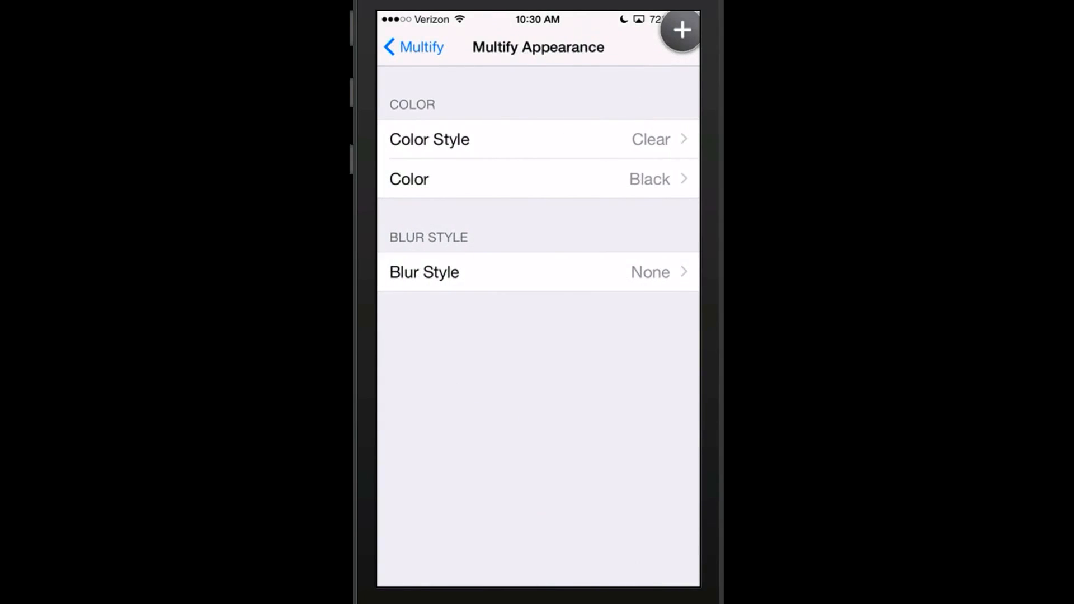
pyautogui.click(413, 46)
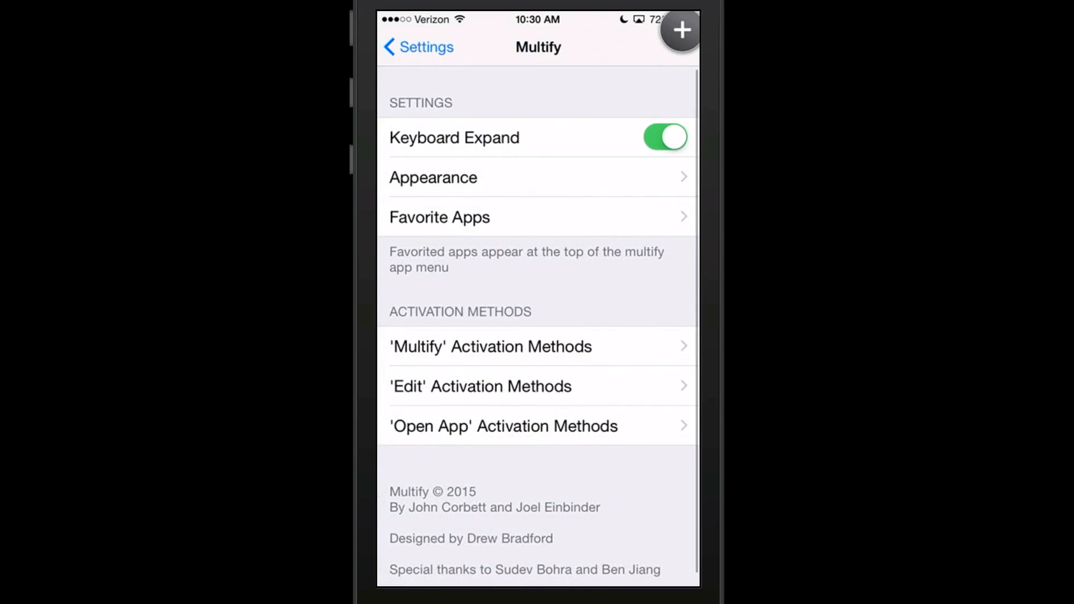
# Open Multify's Appearance options to change Color Style from Clear to Solid
pyautogui.click(491, 346)
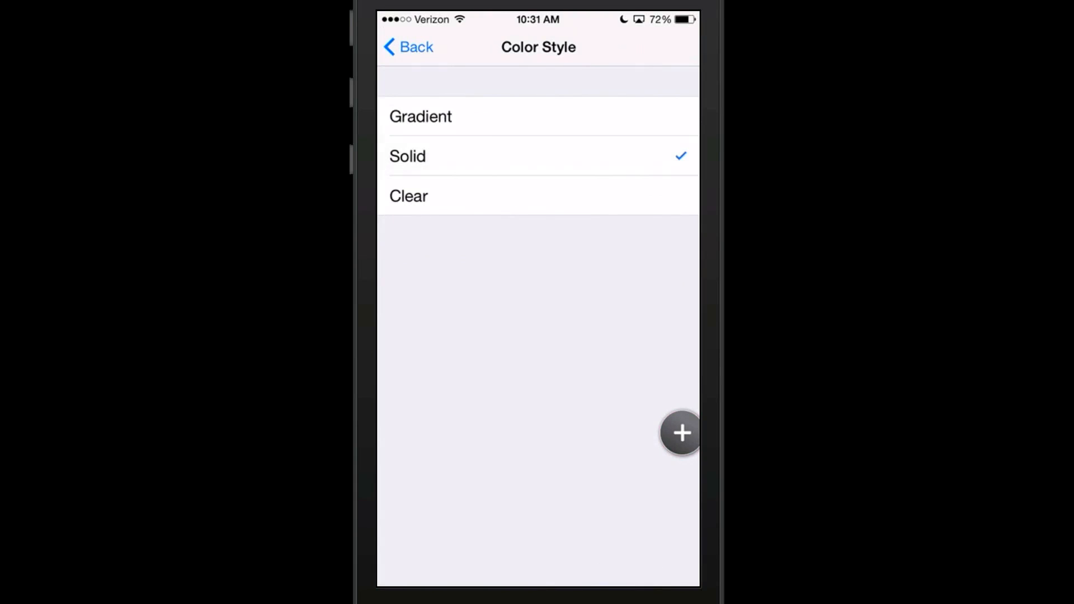
# Change Multify's color from Black to White
pyautogui.click(408, 47)
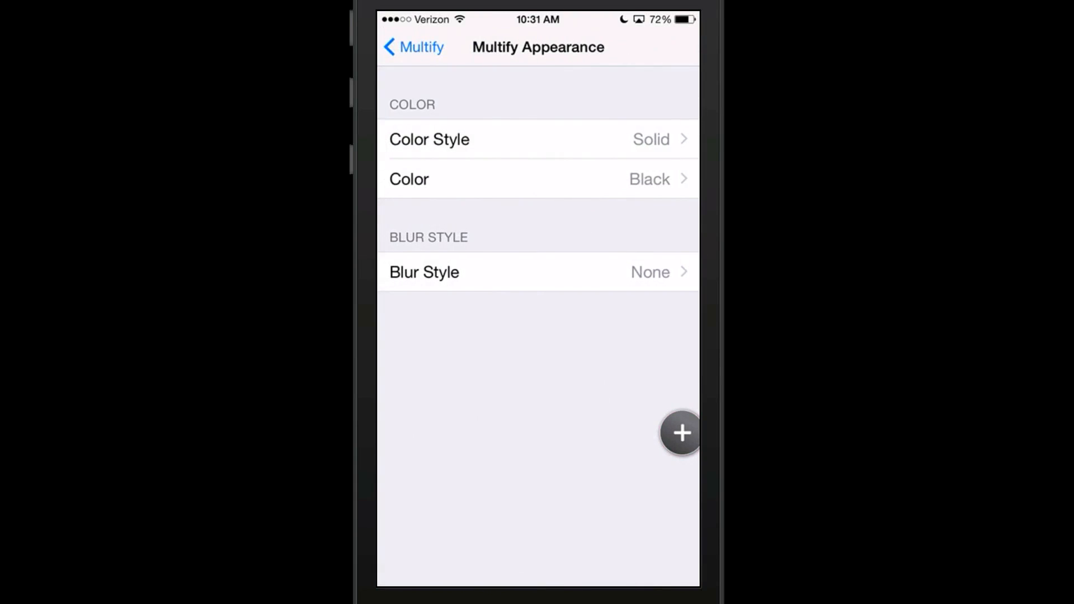
pyautogui.click(538, 179)
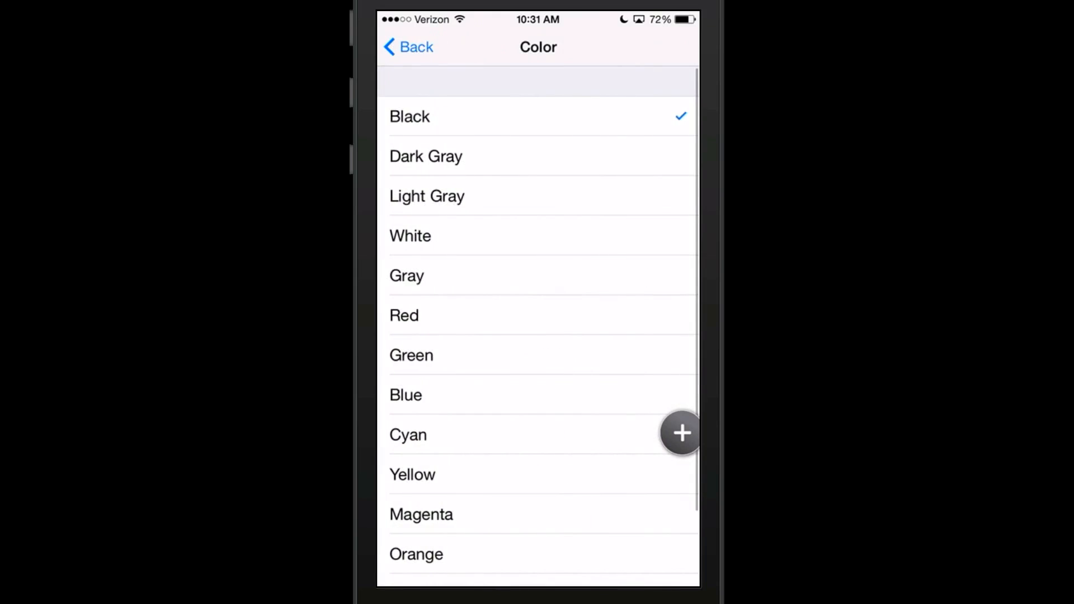
pyautogui.scroll(-3)
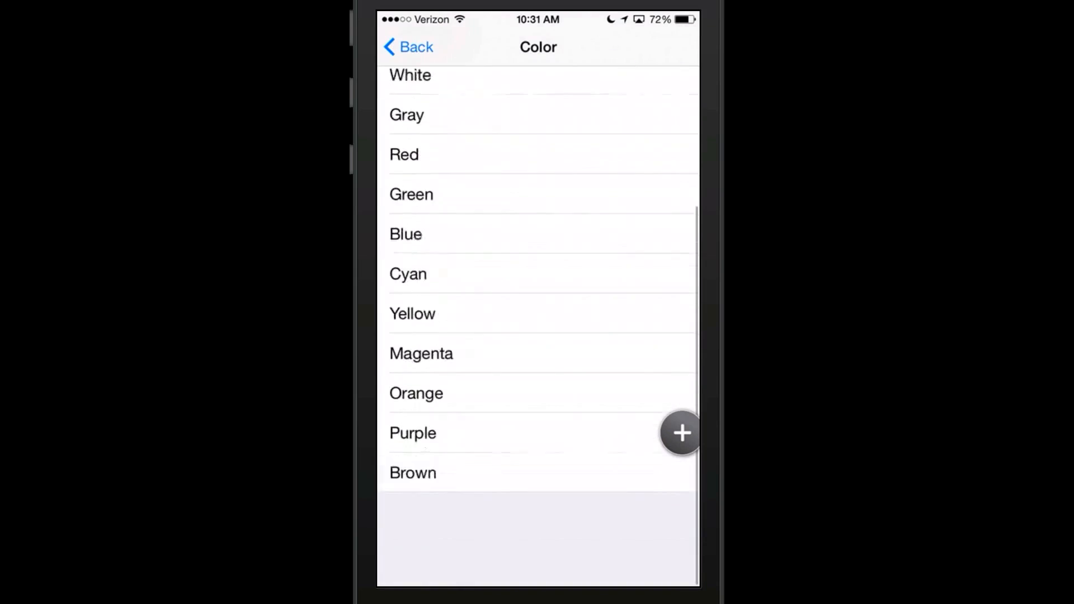
pyautogui.scroll(-3)
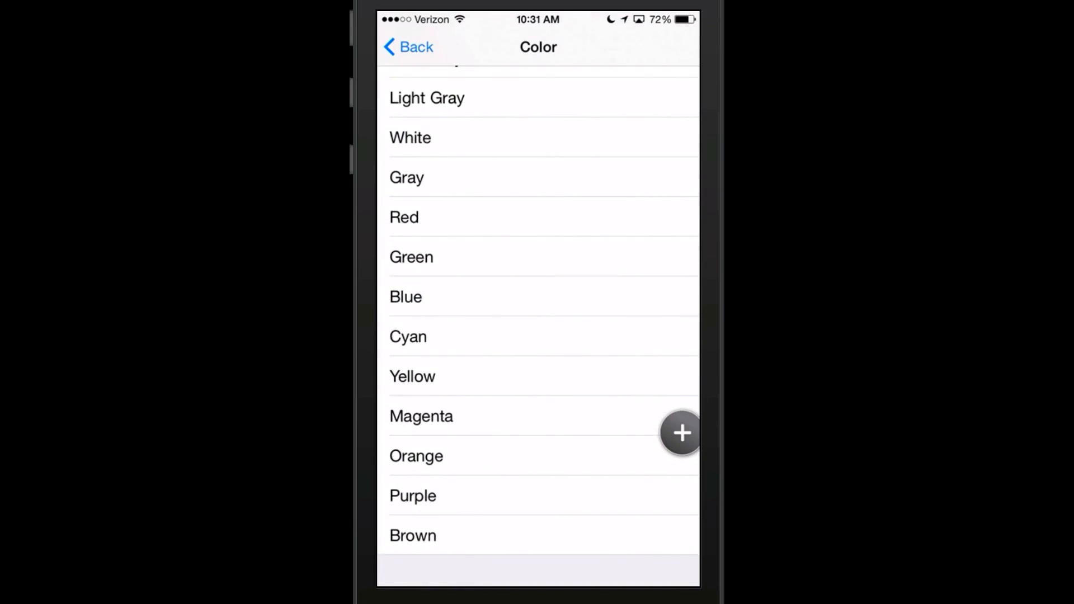
pyautogui.click(409, 47)
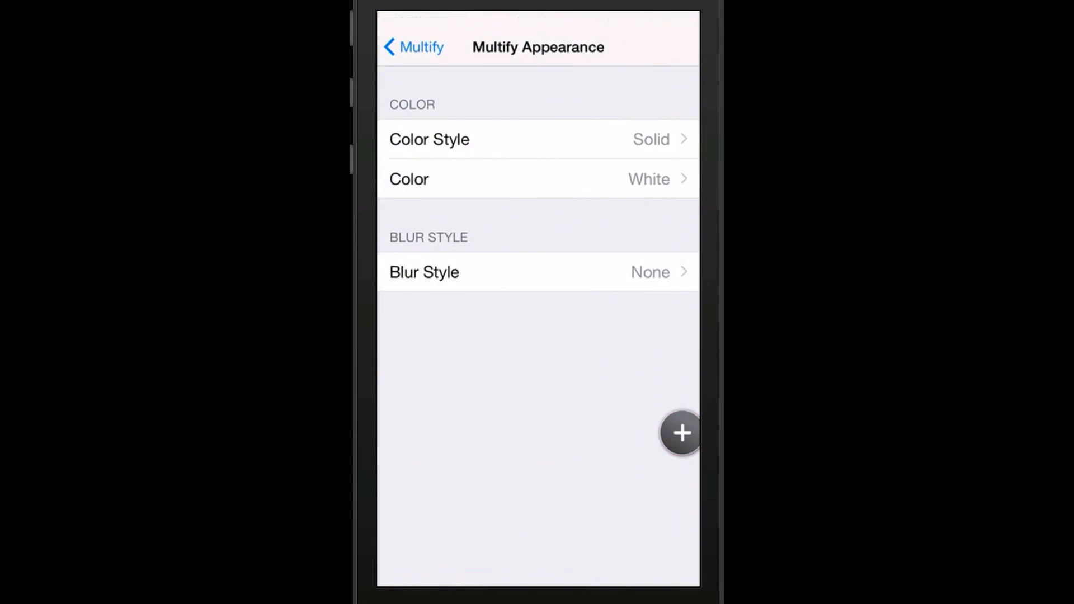
# Review Blur Style (left at None) and Color Style, then bring up the Multify launcher
pyautogui.click(538, 272)
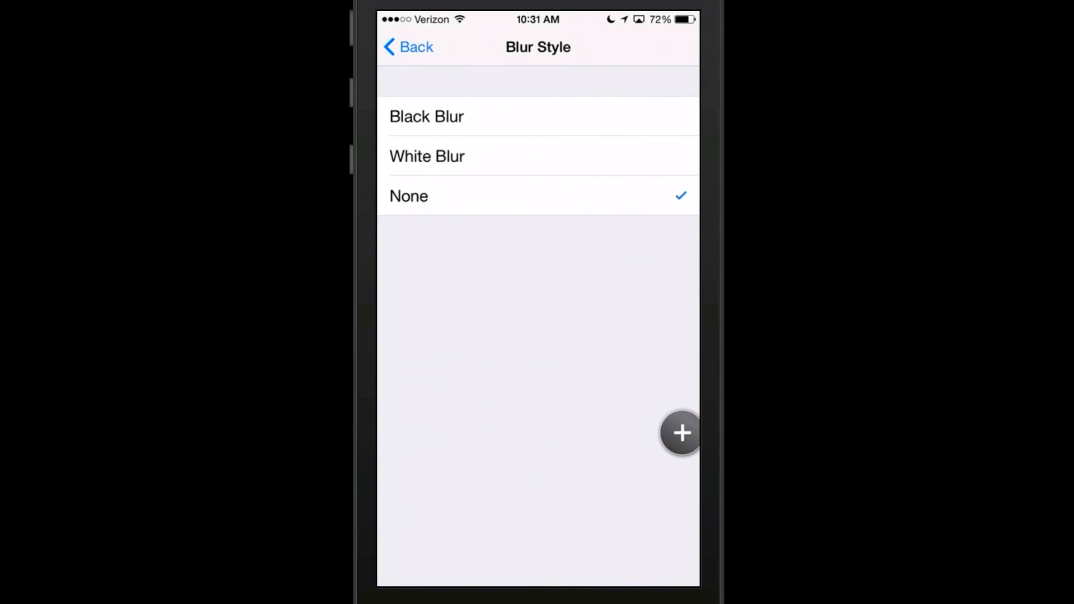
pyautogui.click(408, 46)
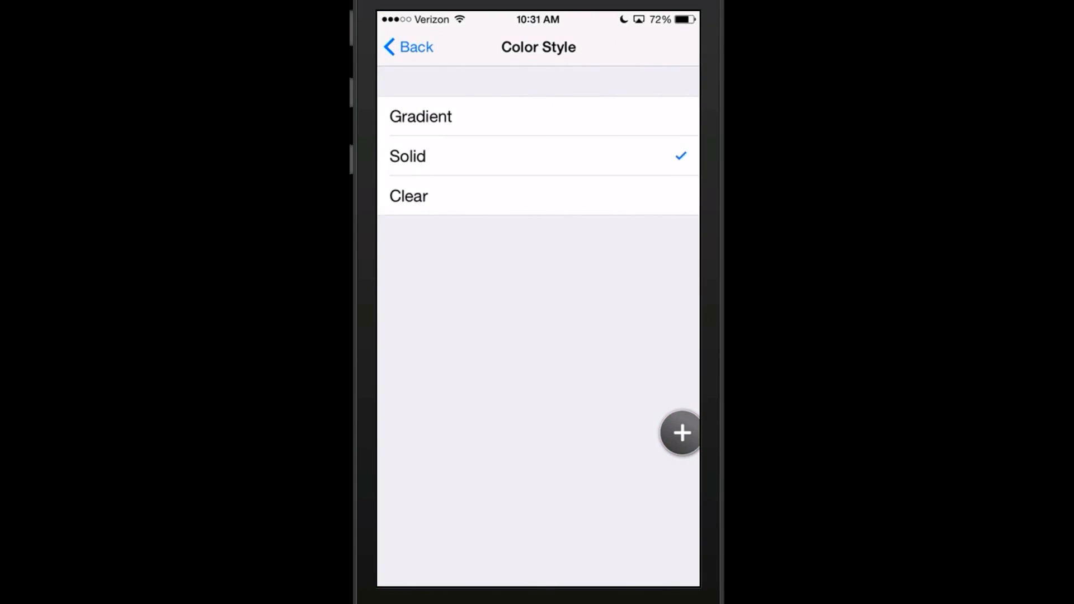
pyautogui.click(408, 46)
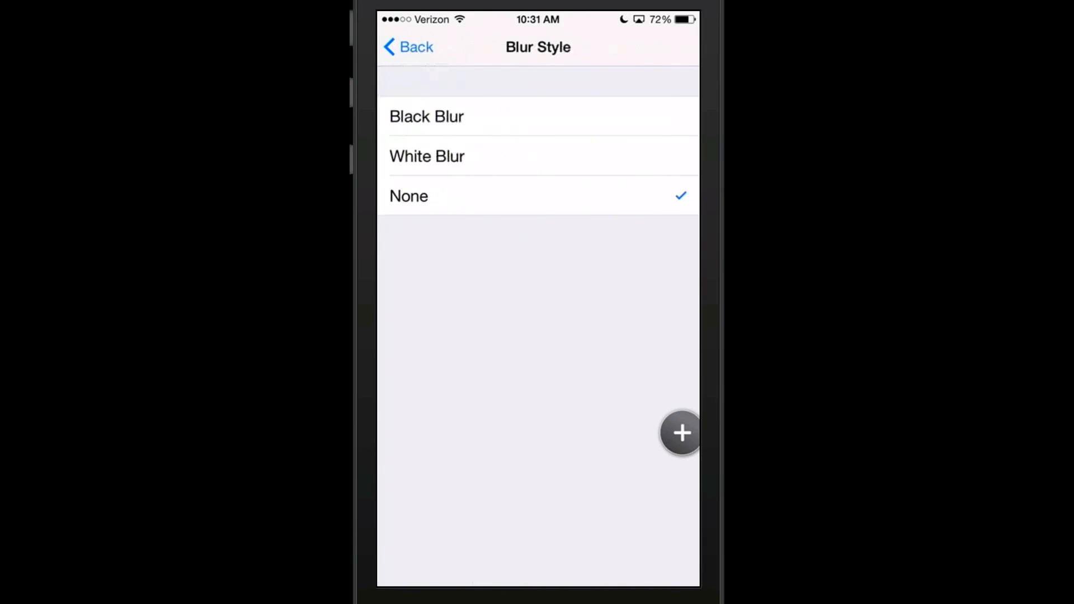
pyautogui.click(408, 46)
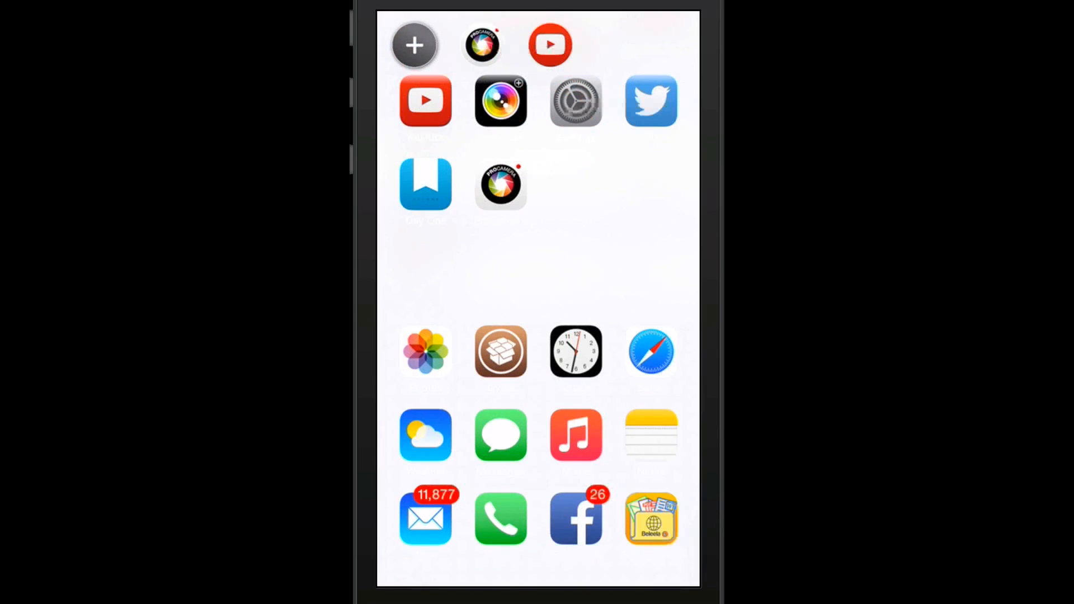
# Turn on Activator under System Applications in Multify's Favorite Apps
pyautogui.scroll(-3)
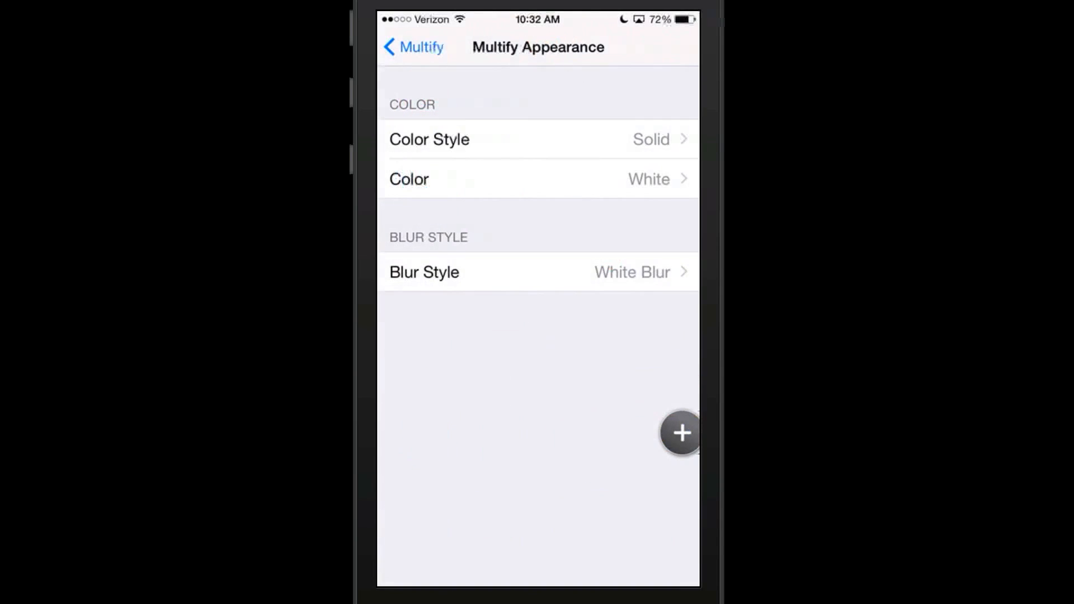
pyautogui.click(412, 46)
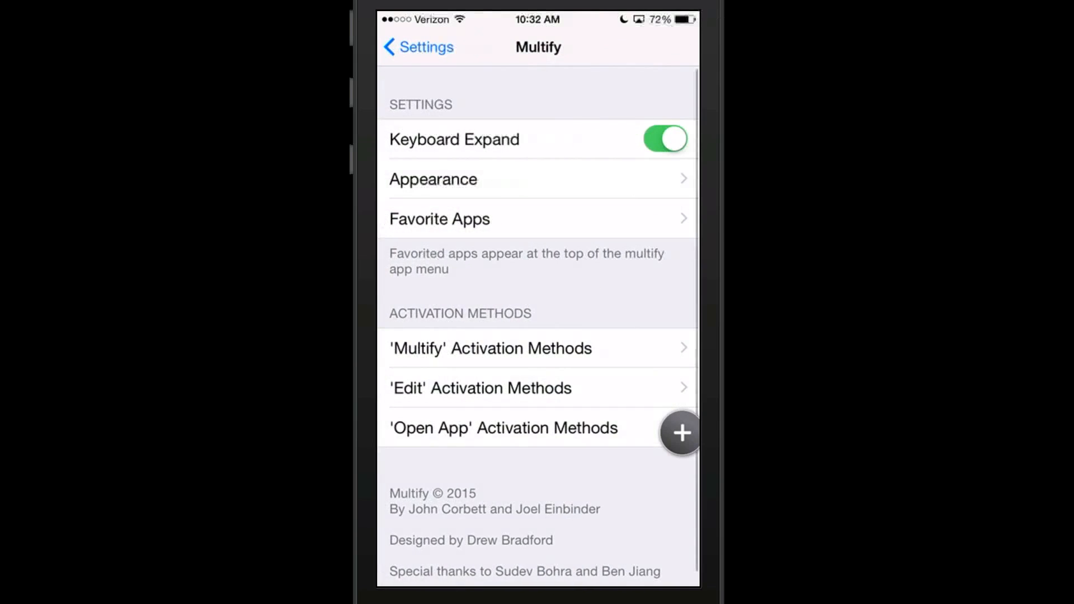
pyautogui.click(439, 219)
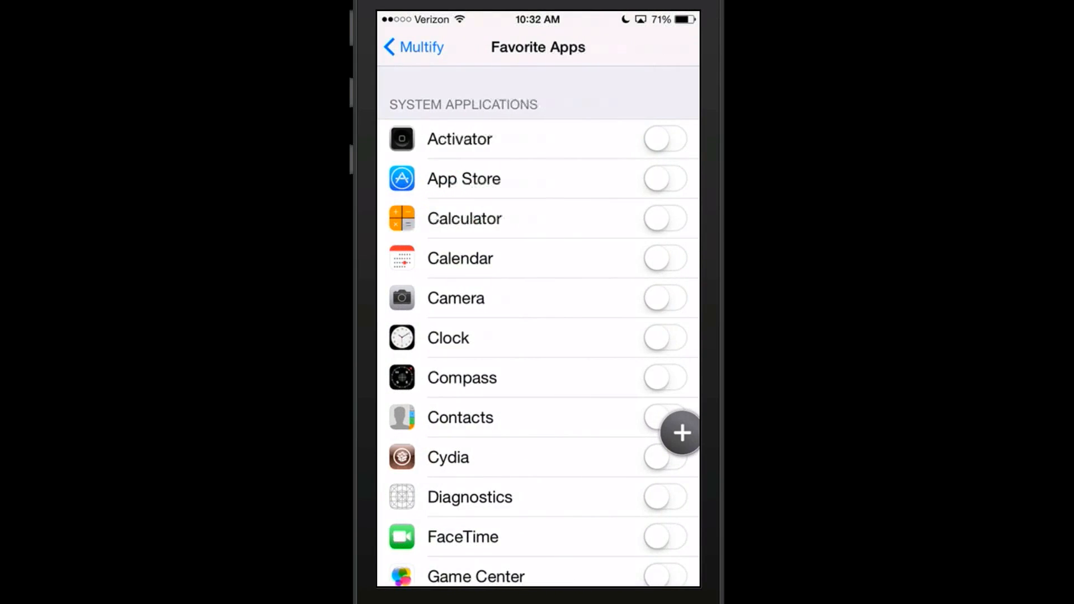
pyautogui.click(663, 139)
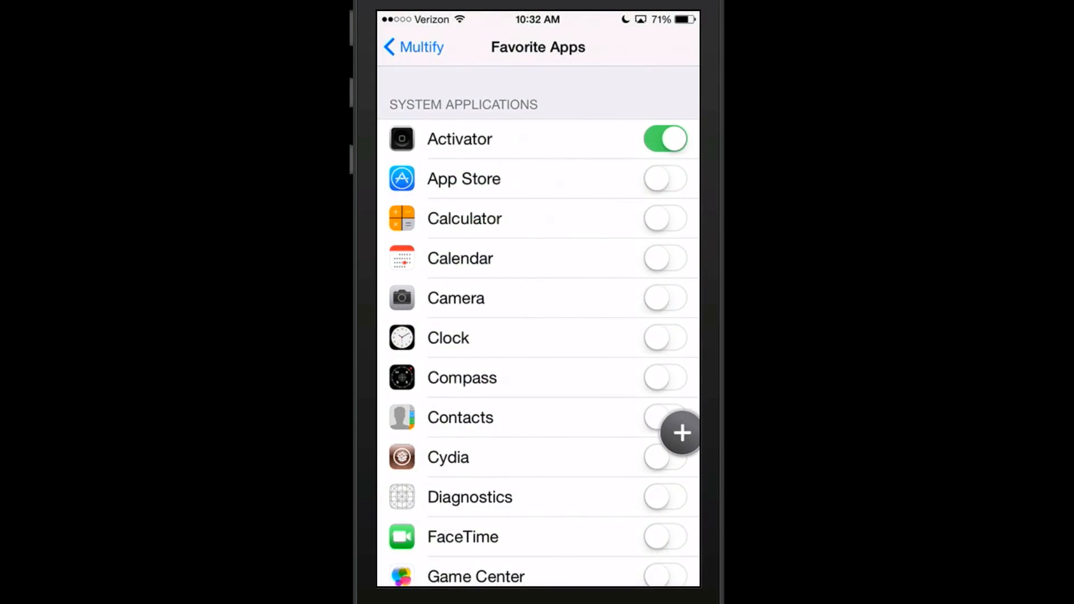
pyautogui.click(412, 47)
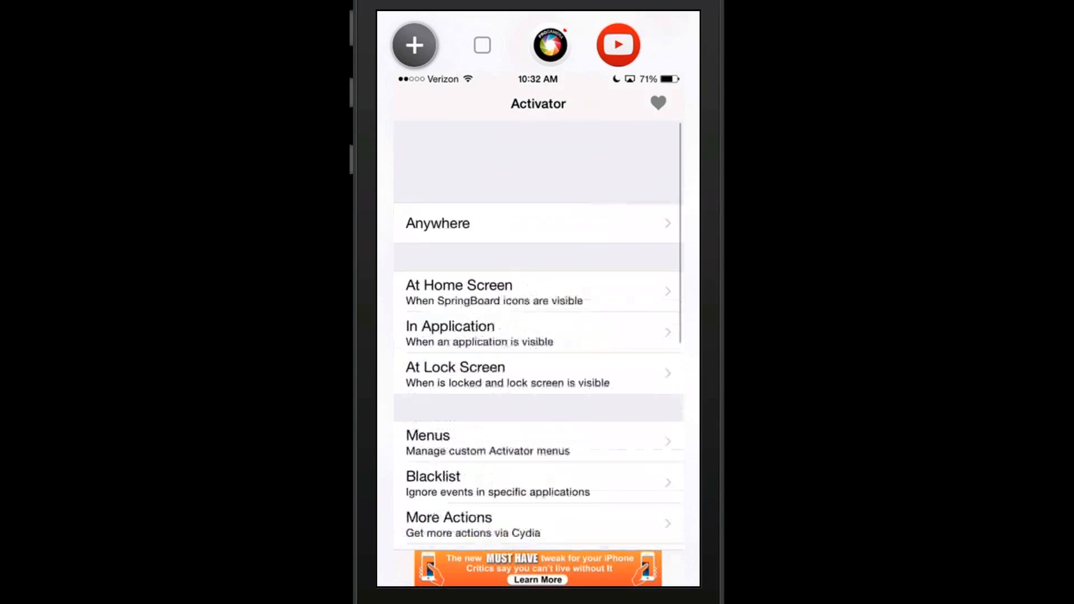
# Reopen Activator as a floating window, then switch it to YouTube's iPhonecaptain.com channel
pyautogui.scroll(-3)
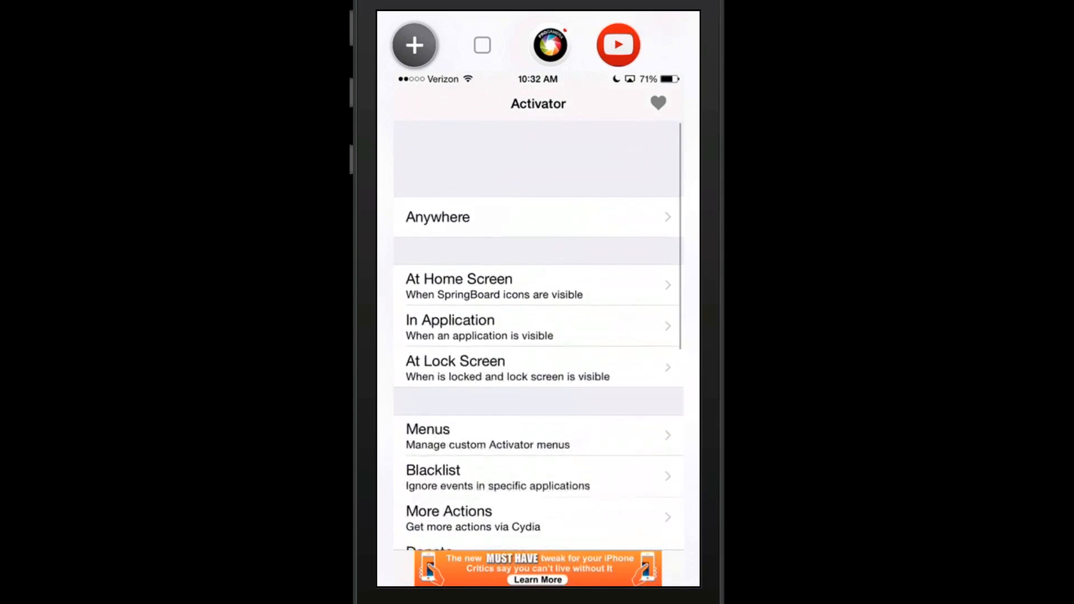
pyautogui.scroll(-3)
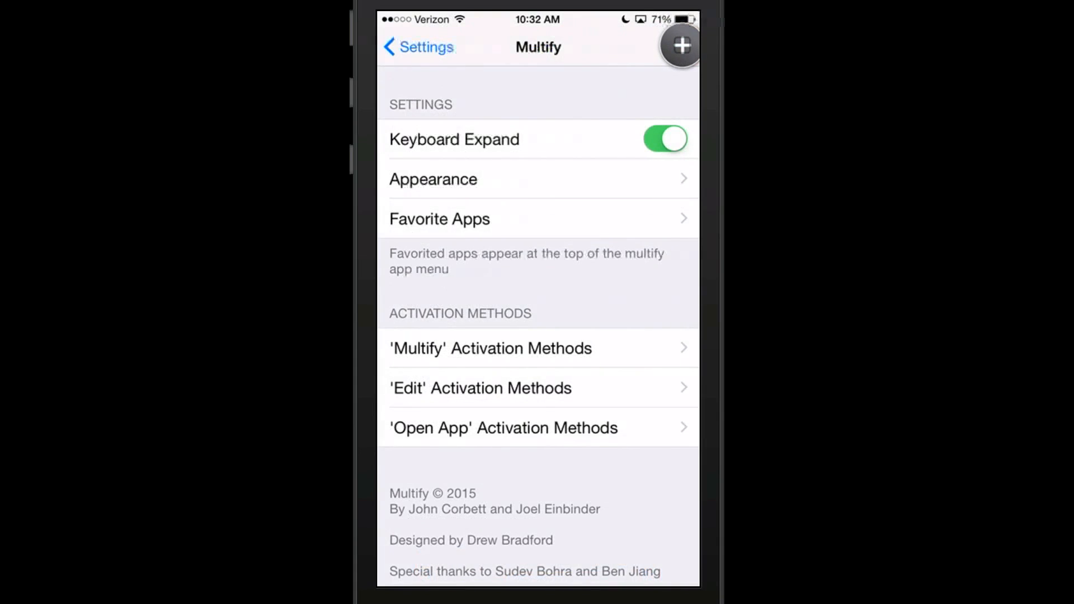
pyautogui.click(418, 46)
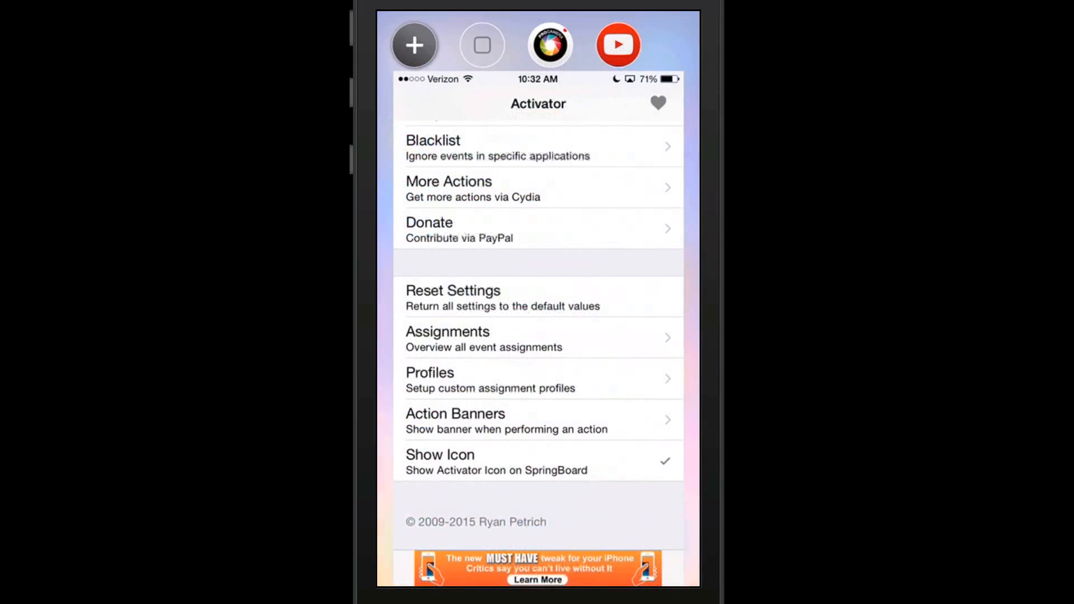
pyautogui.scroll(3)
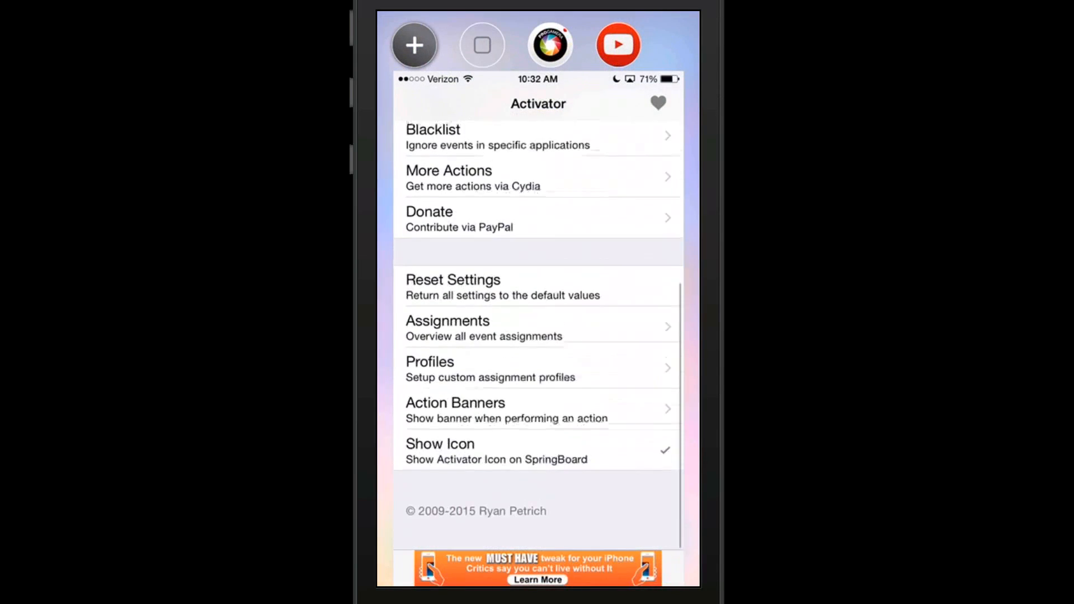
pyautogui.click(616, 45)
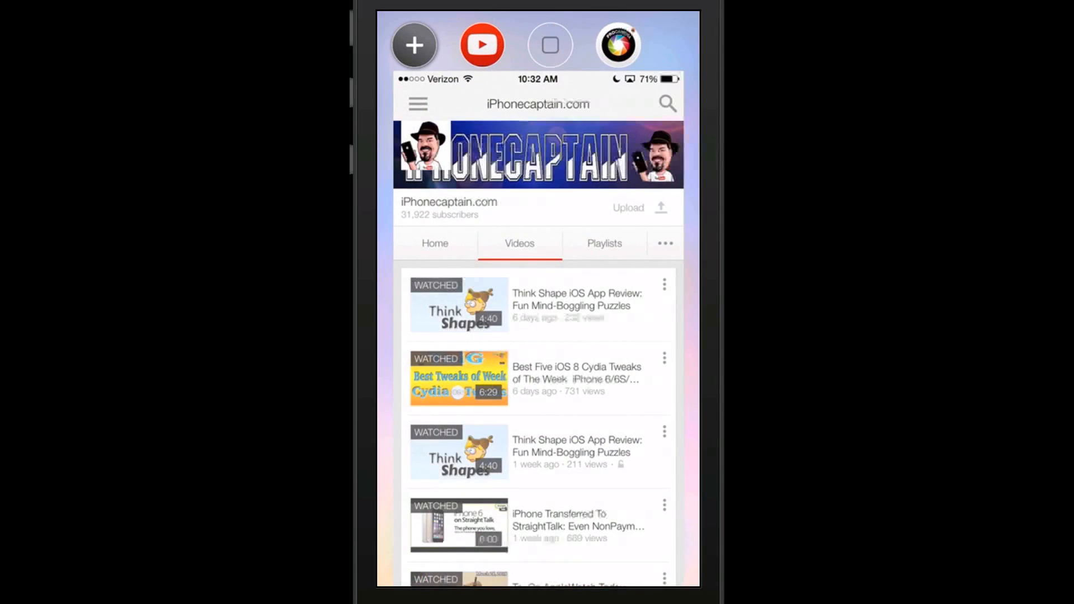
pyautogui.scroll(-3)
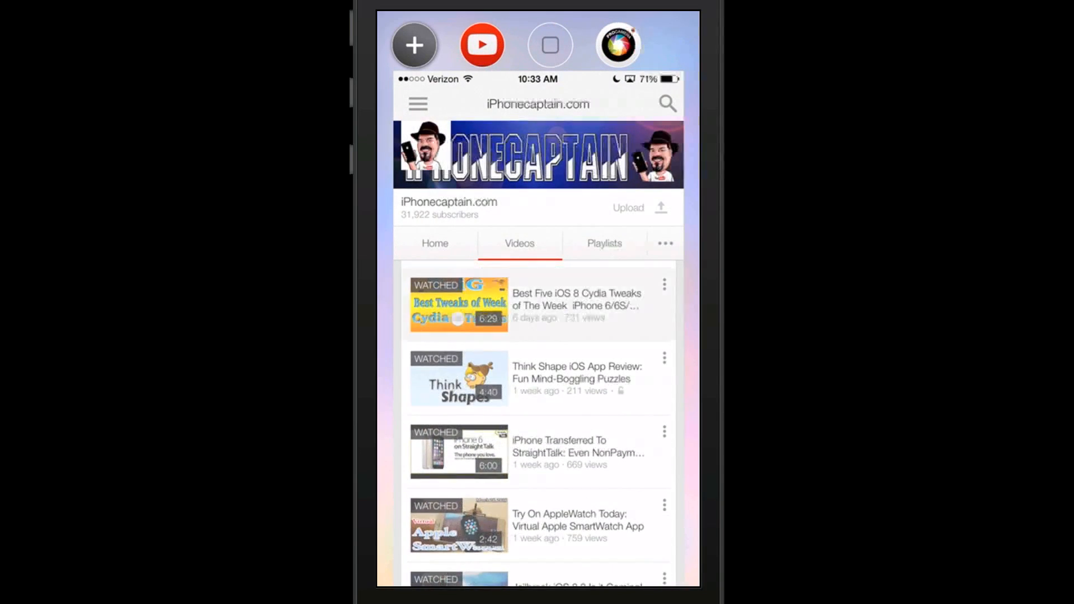
# Close the floating YouTube window, leaving the Home Screen with Multify's launcher row
pyautogui.click(459, 305)
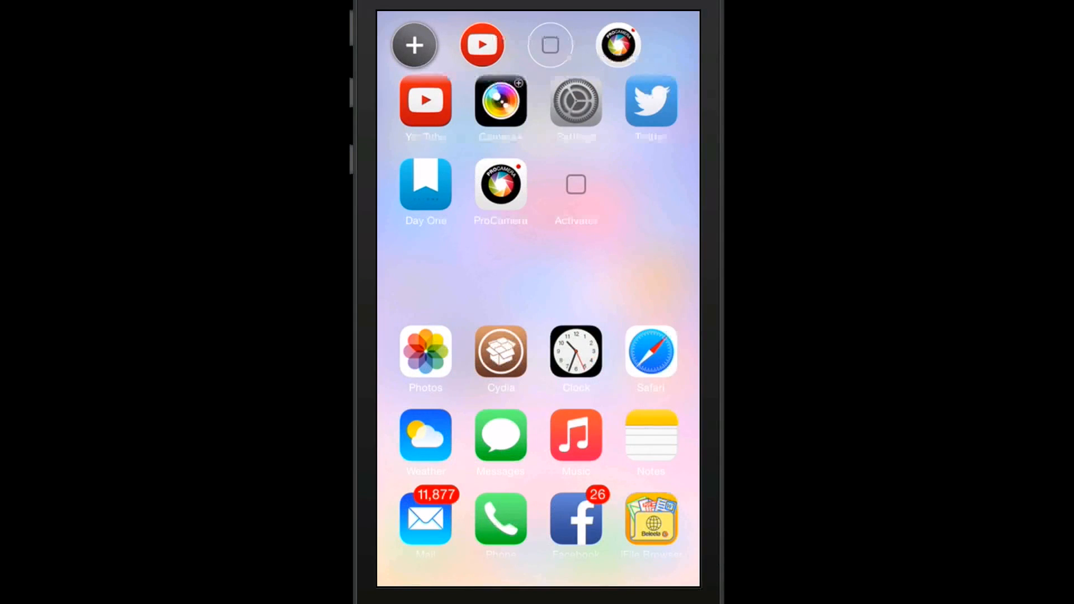
# Open Settings and scroll through the tweaks section to Multify's settings page
pyautogui.click(650, 104)
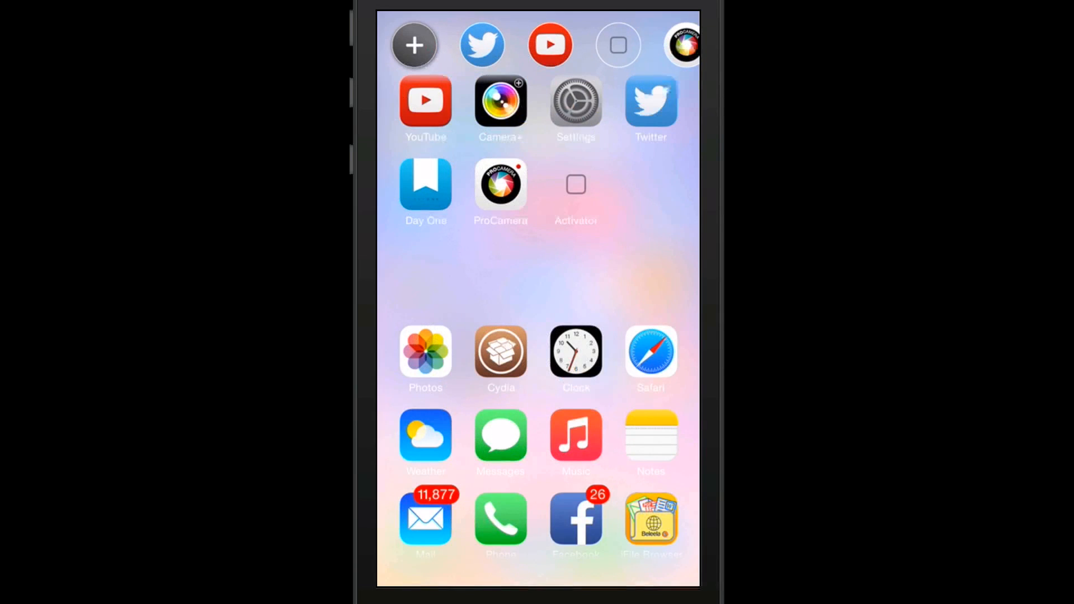
pyautogui.click(577, 110)
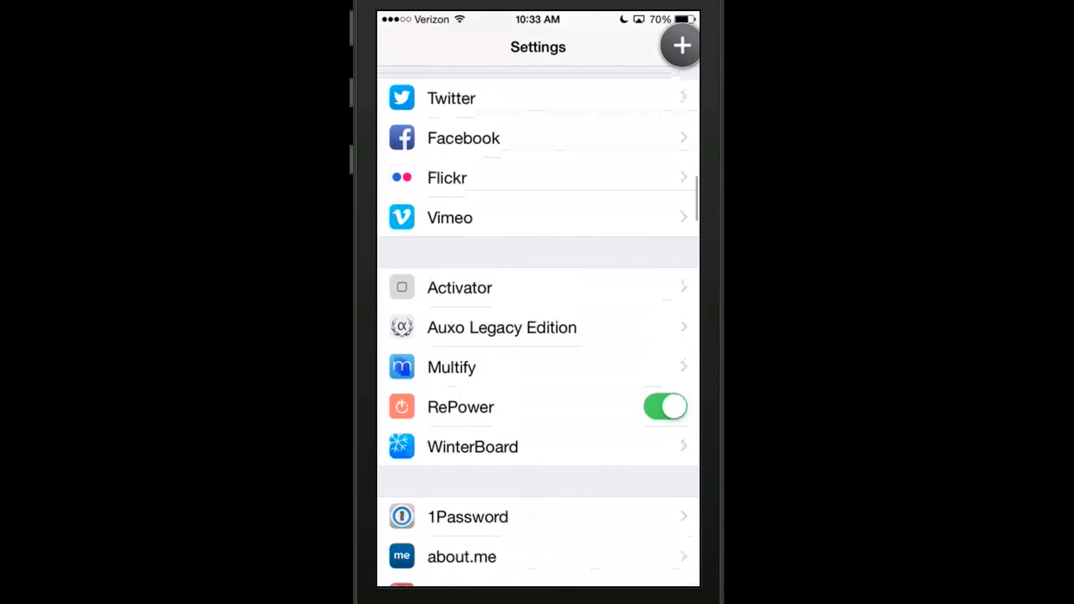
pyautogui.scroll(-3)
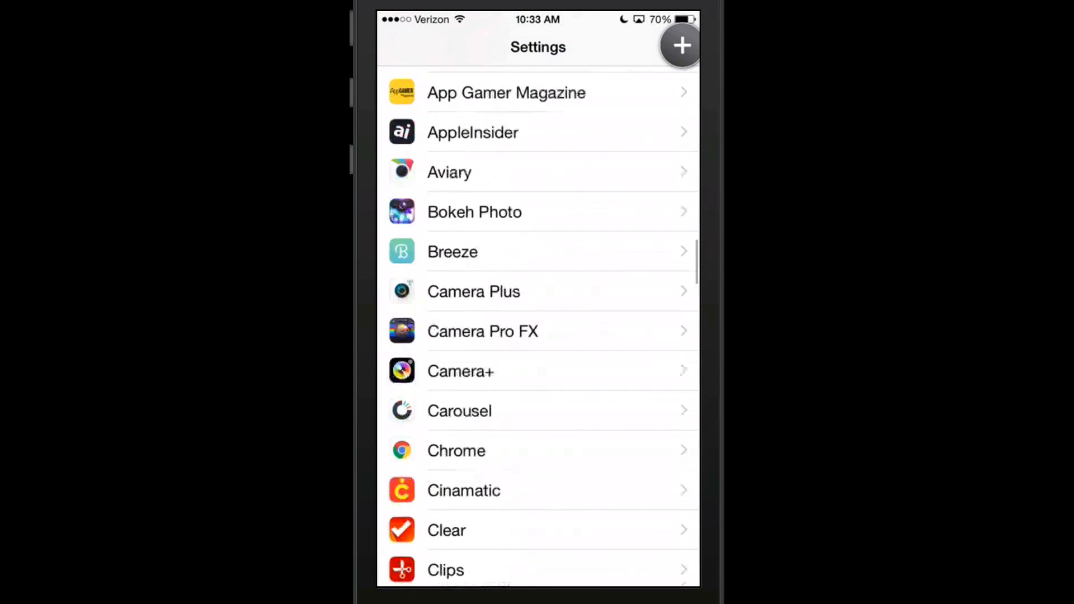
pyautogui.scroll(-3)
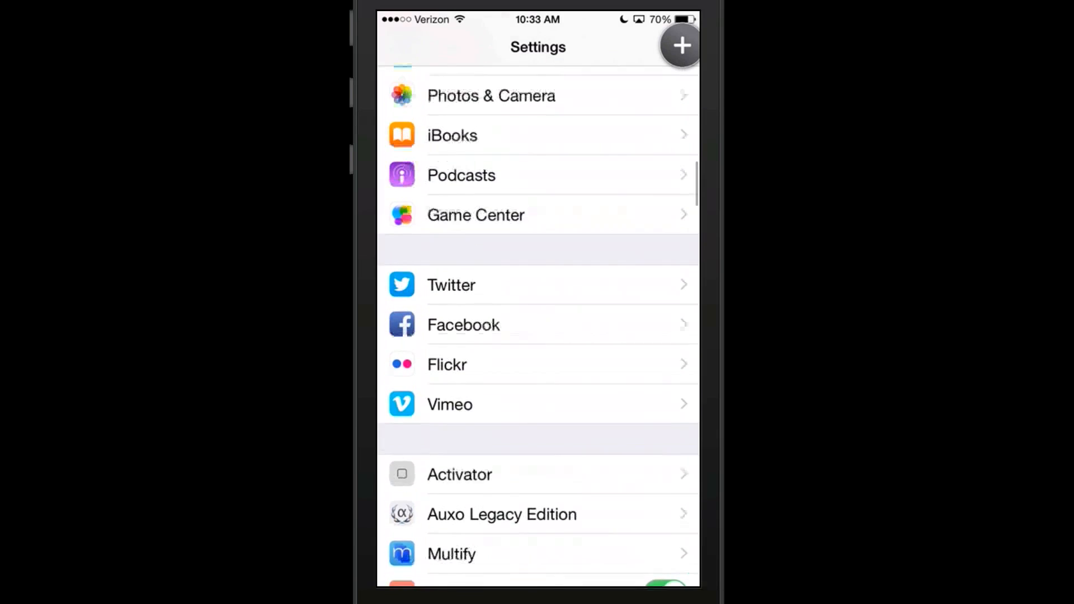
pyautogui.scroll(3)
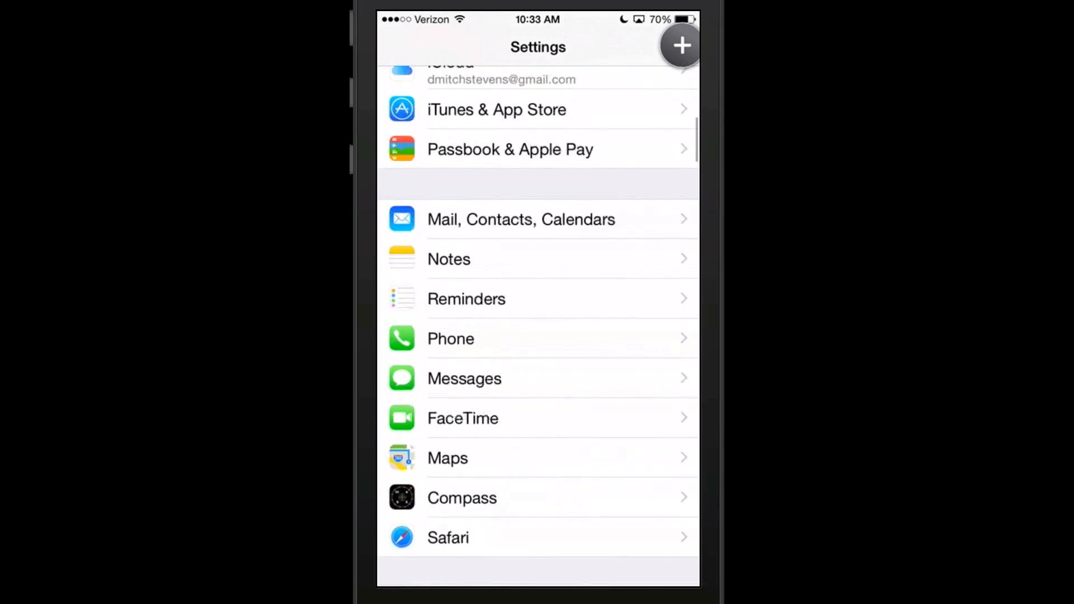
pyautogui.scroll(-3)
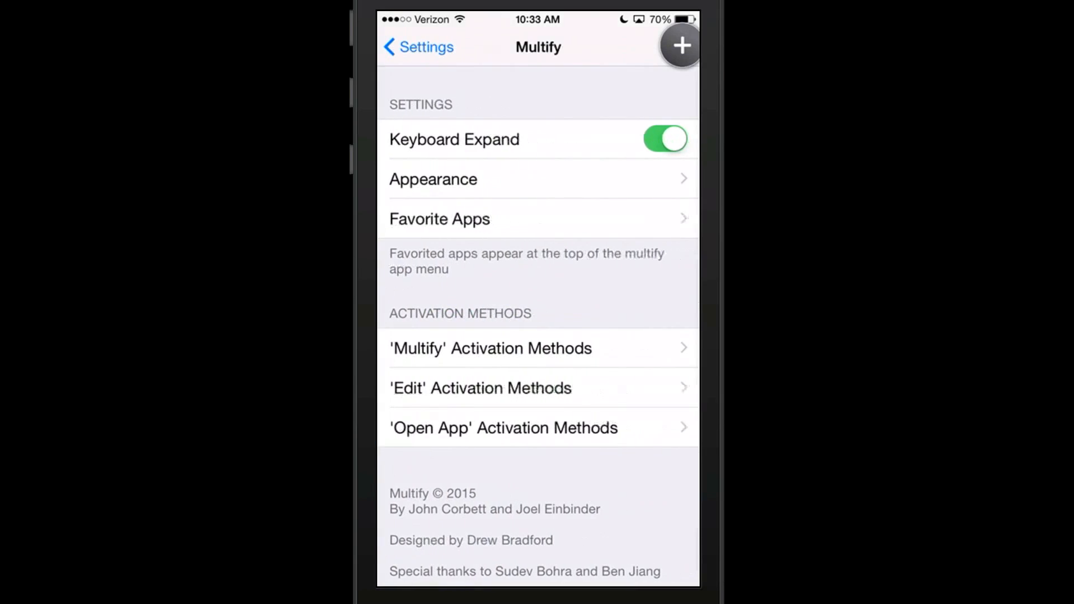
# Edit Activation Methods, ending with Twitter notifications and Multify settings as side-by-side floating windows
pyautogui.click(479, 388)
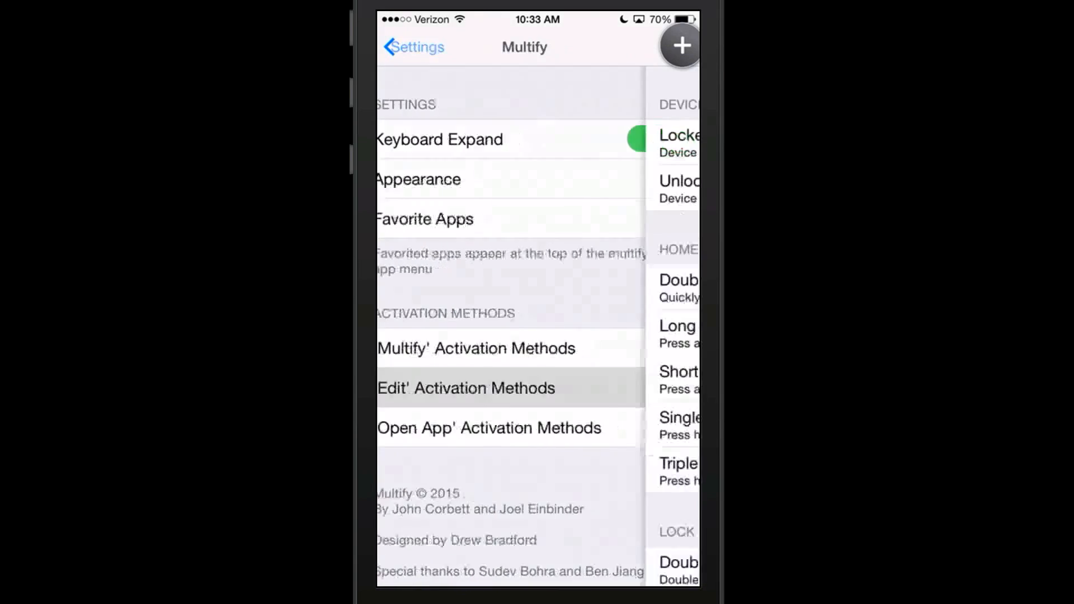
pyautogui.click(466, 387)
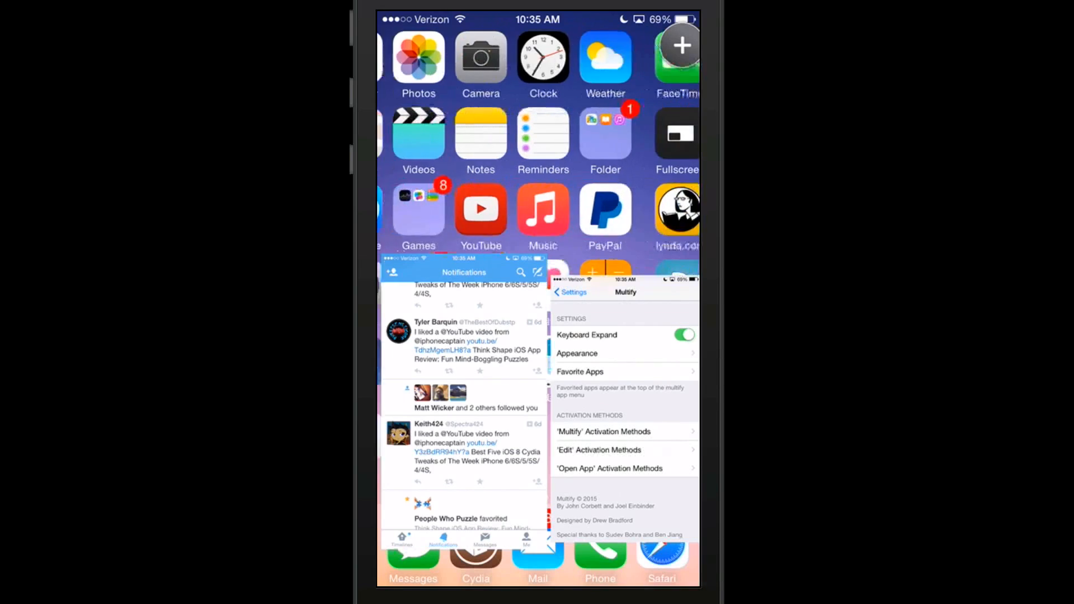
# Type 'Test' in the new tweet, then bring up Instagram and the app switcher
pyautogui.hscroll(-3)
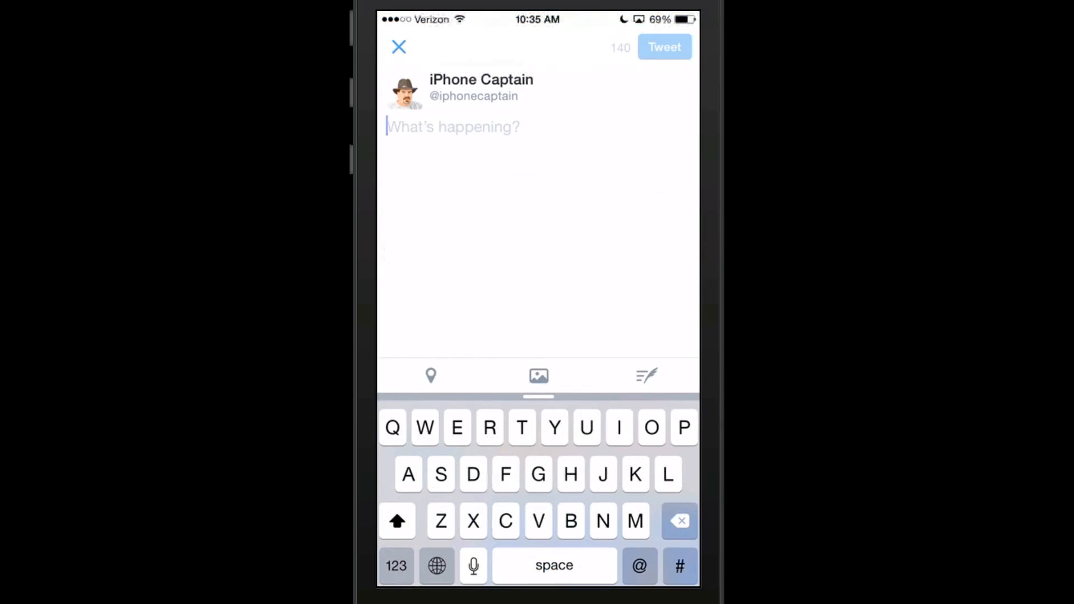
pyautogui.click(522, 427)
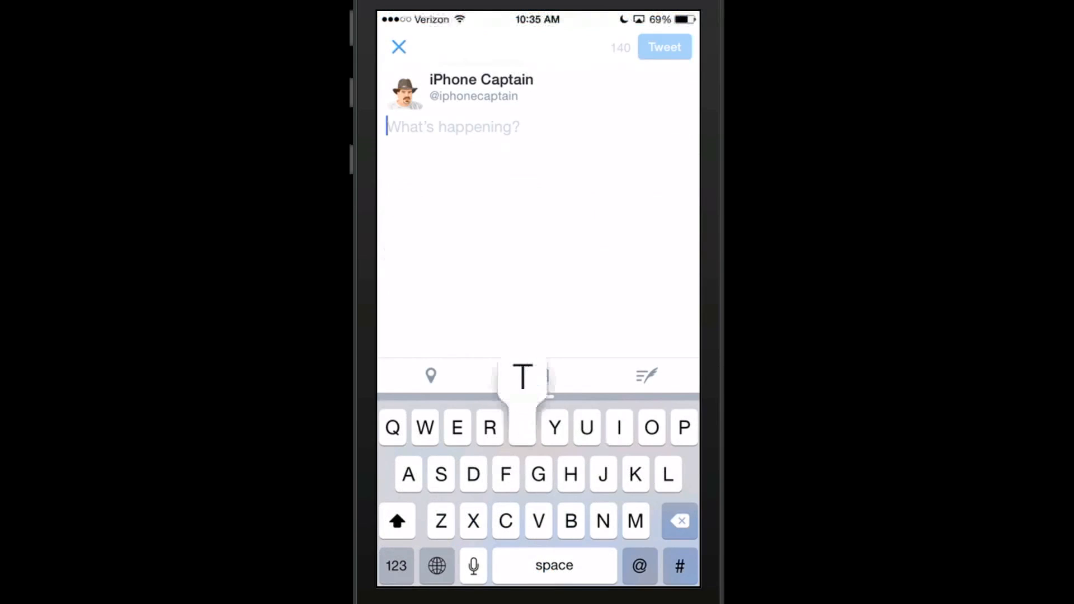
pyautogui.write('Test')
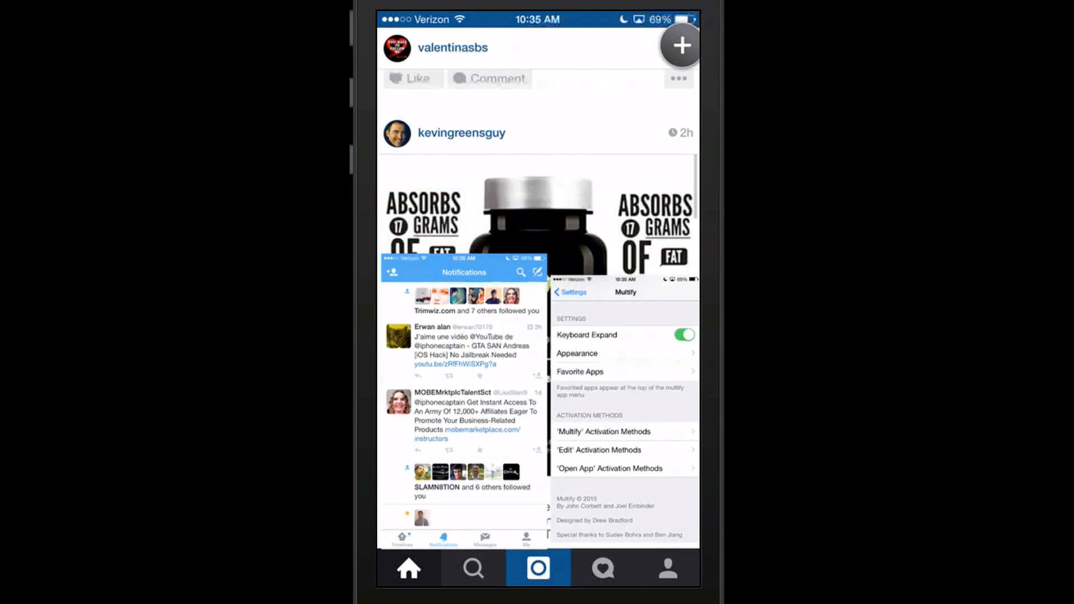
pyautogui.click(411, 79)
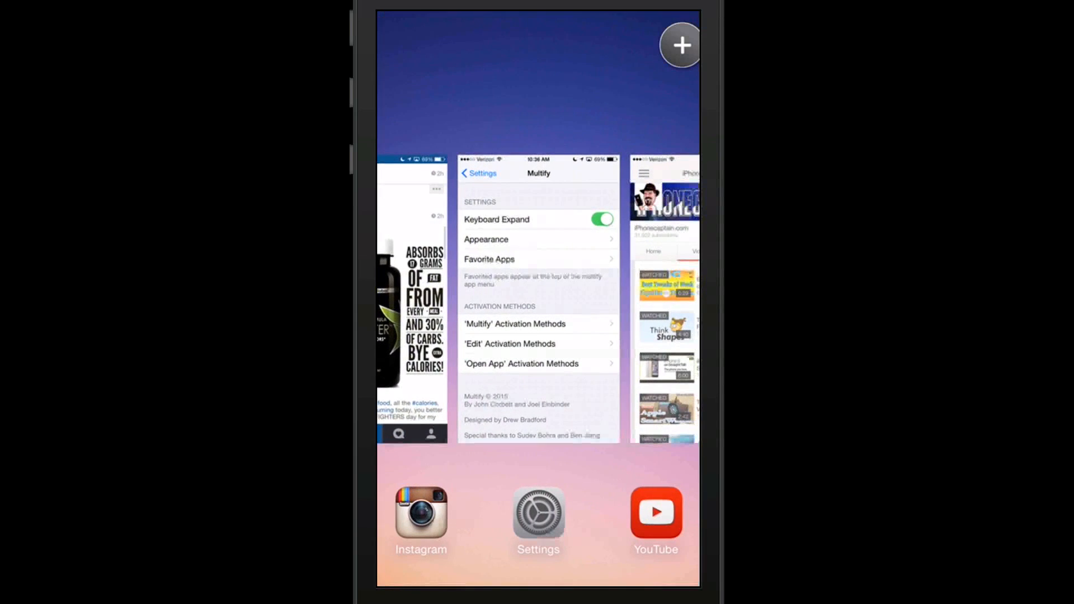
# Switch briefly to Instagram, then press Home and tap back to the Home Screen
pyautogui.click(411, 301)
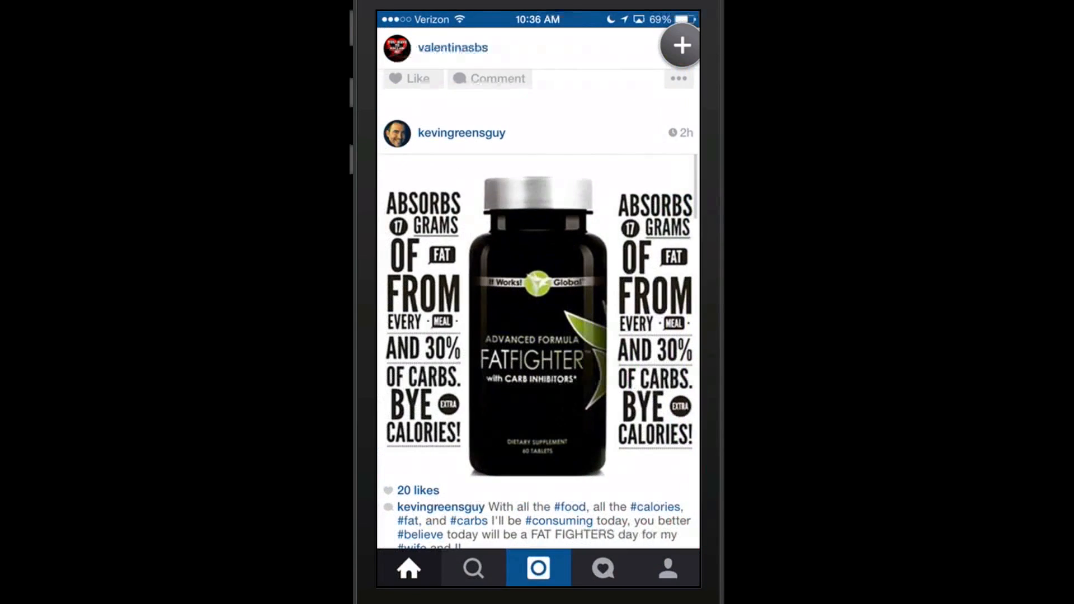
pyautogui.press('home')
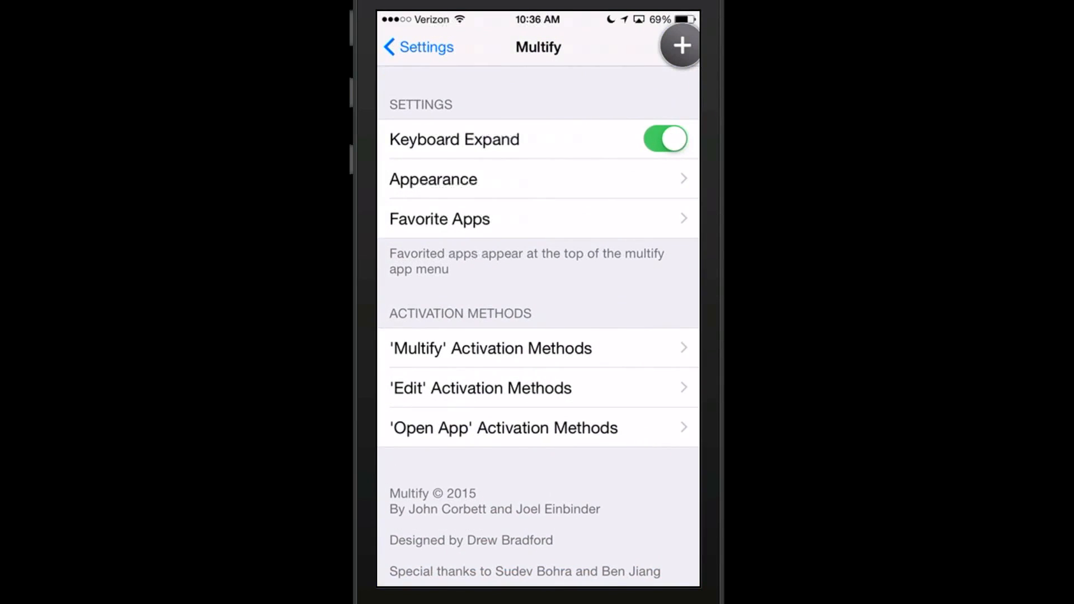
pyautogui.click(504, 428)
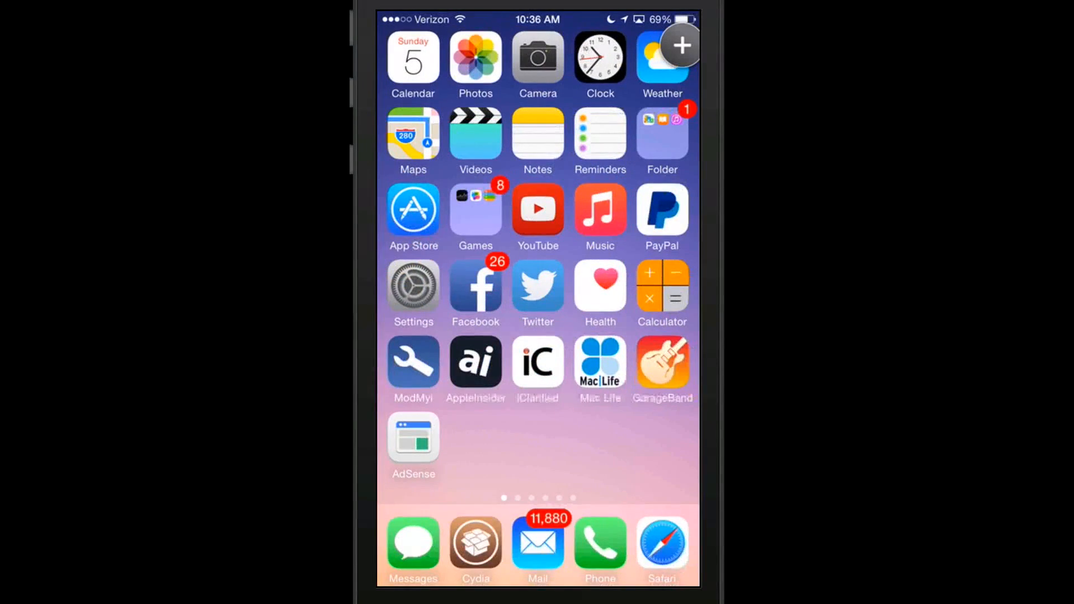
# Launch Cydia, browse the installed packages list, and open Auxo Legacy Edition's details
pyautogui.click(475, 541)
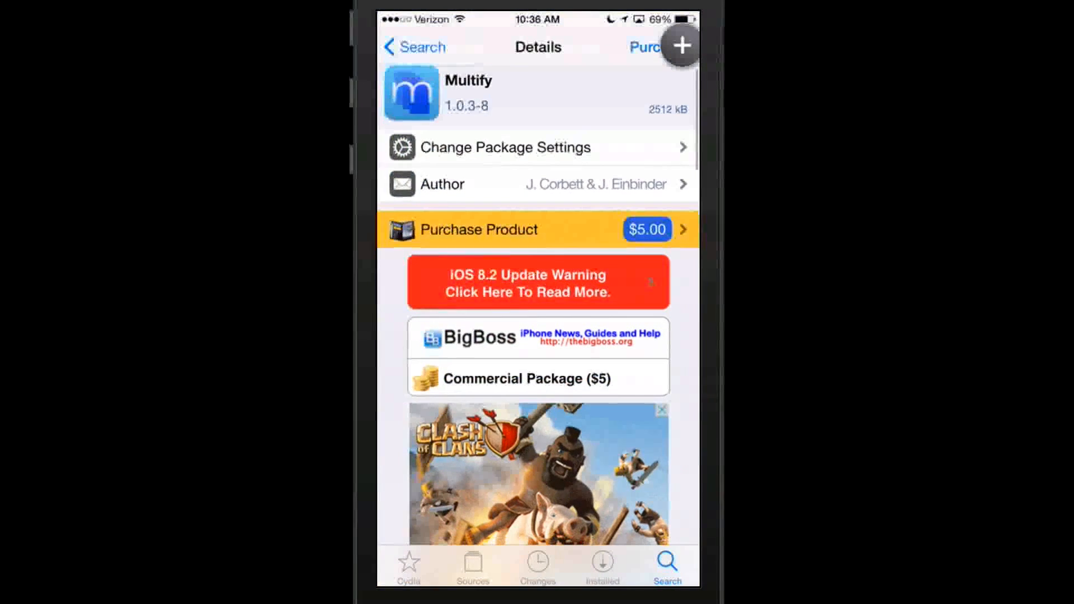
pyautogui.click(414, 46)
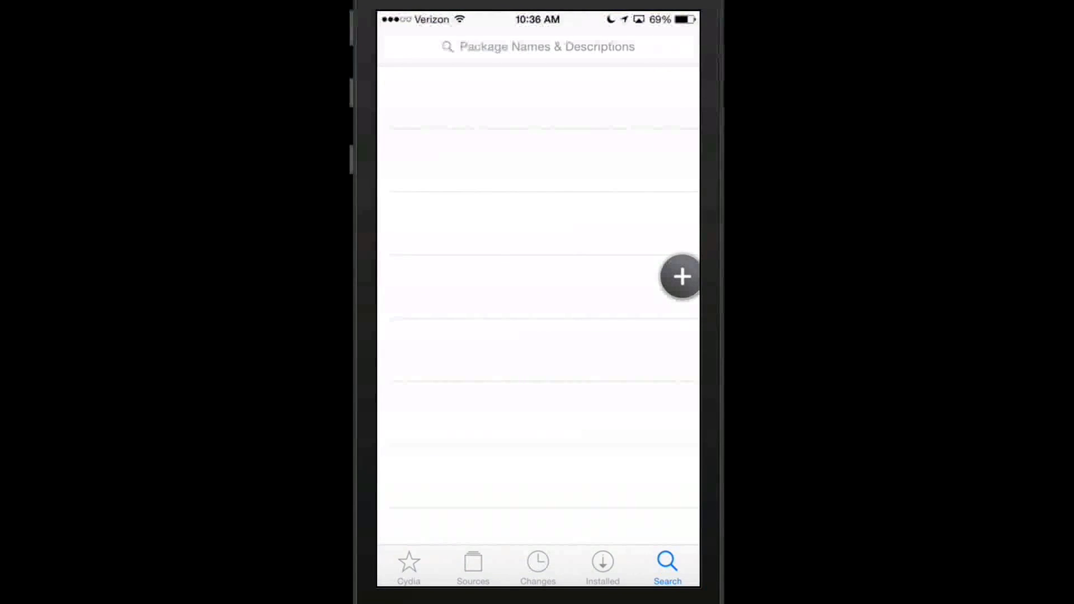
pyautogui.click(602, 565)
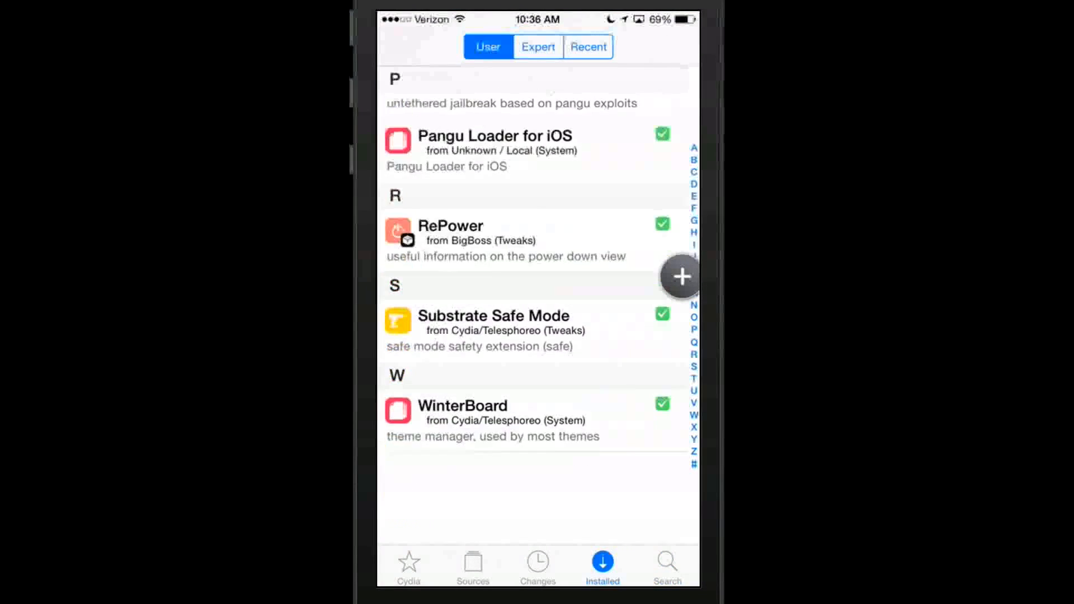
pyautogui.scroll(3)
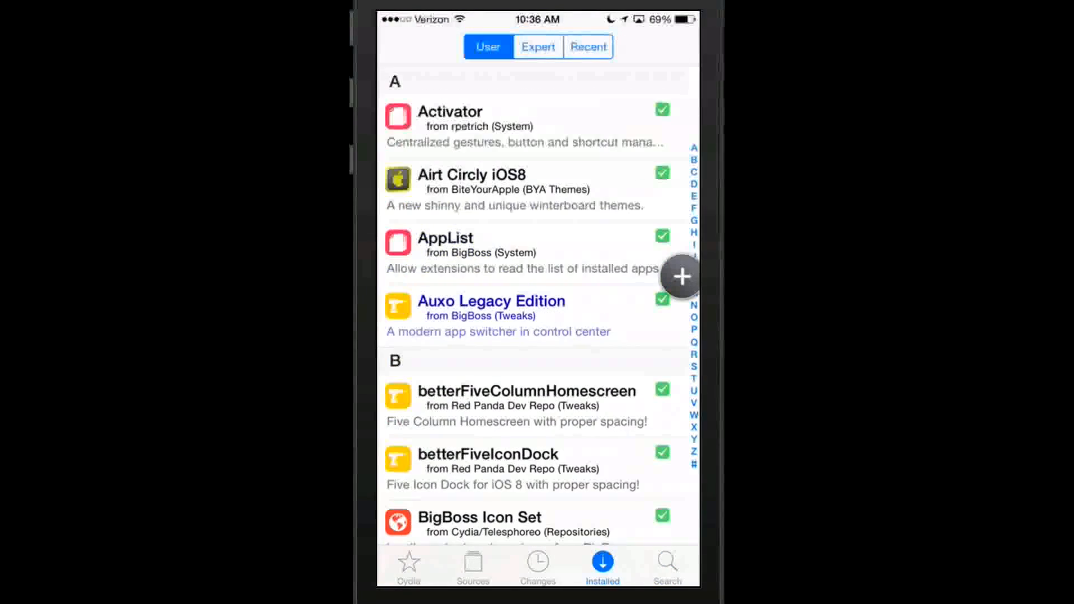
pyautogui.click(491, 308)
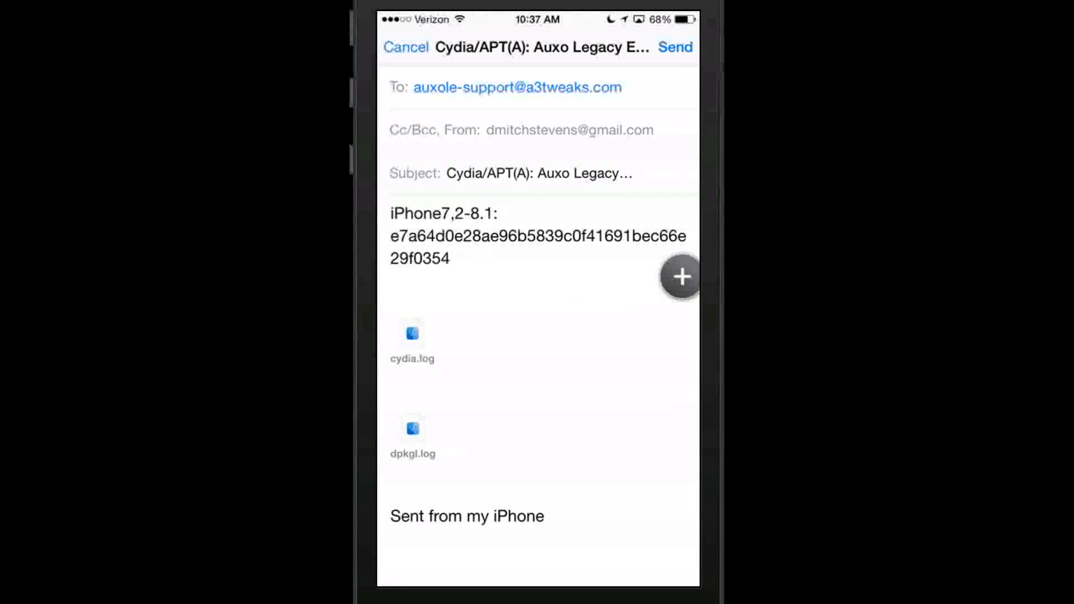
# Cancel the Auxo support e-mail draft, close the Support page, and go to Search
pyautogui.click(406, 47)
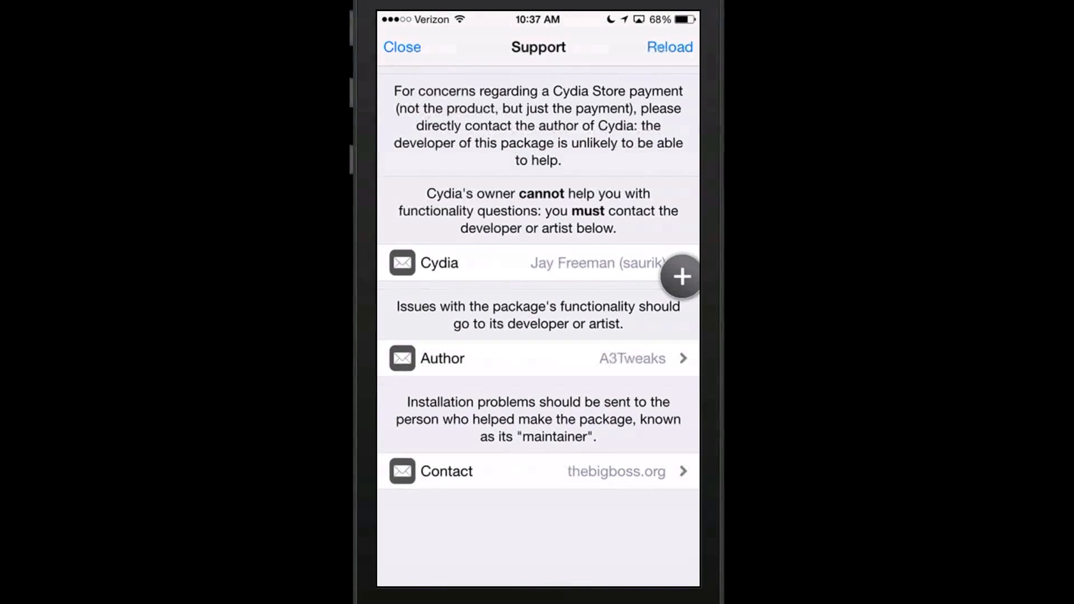
pyautogui.click(402, 46)
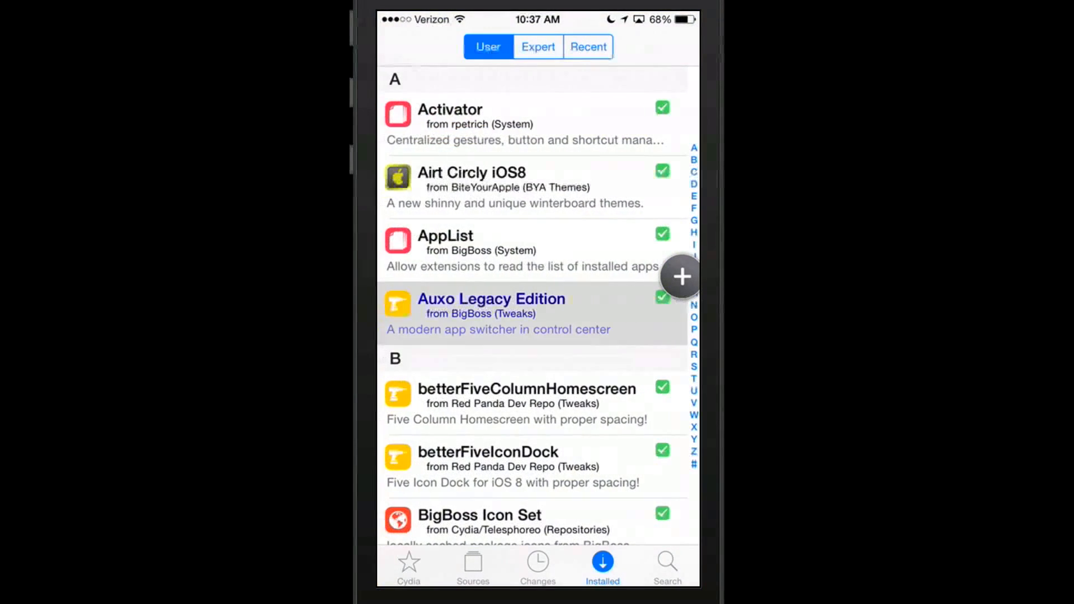
pyautogui.click(666, 567)
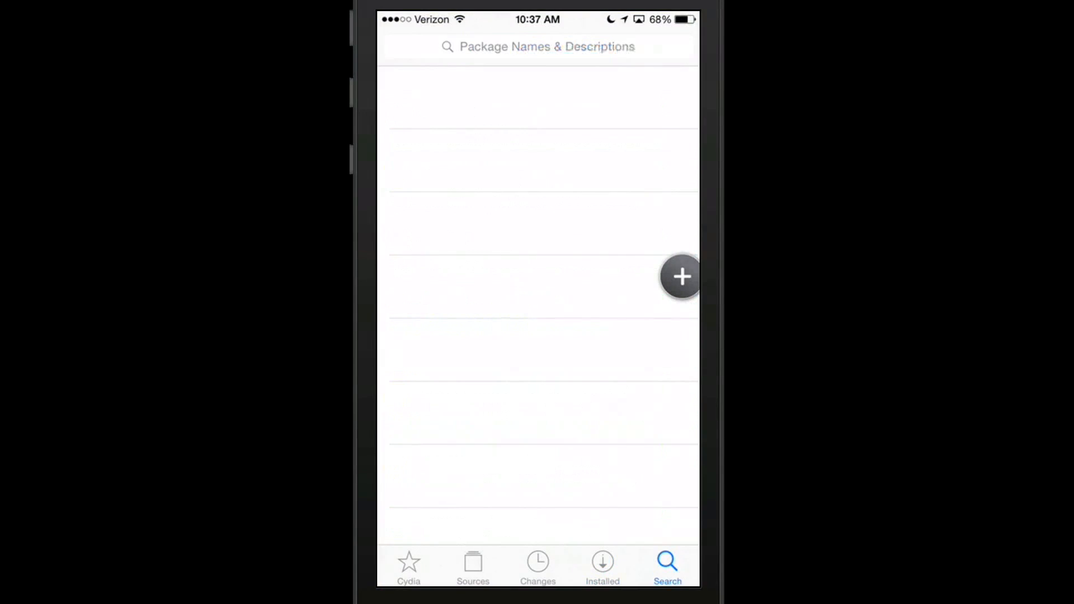
# Enter 'Mukti' in the Cydia package search field
pyautogui.write('Mu')
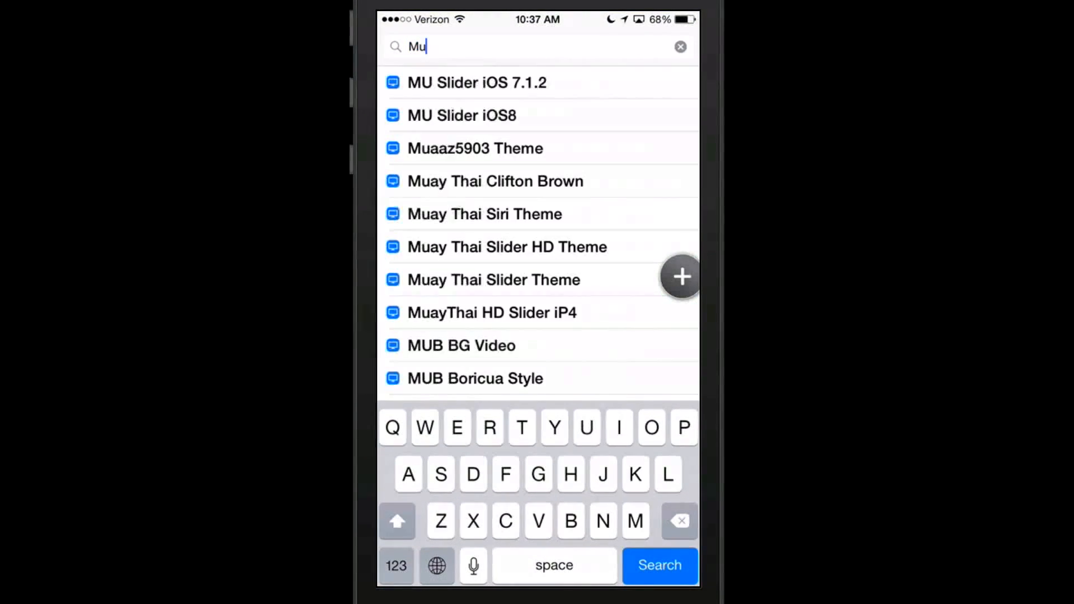
pyautogui.write('kti')
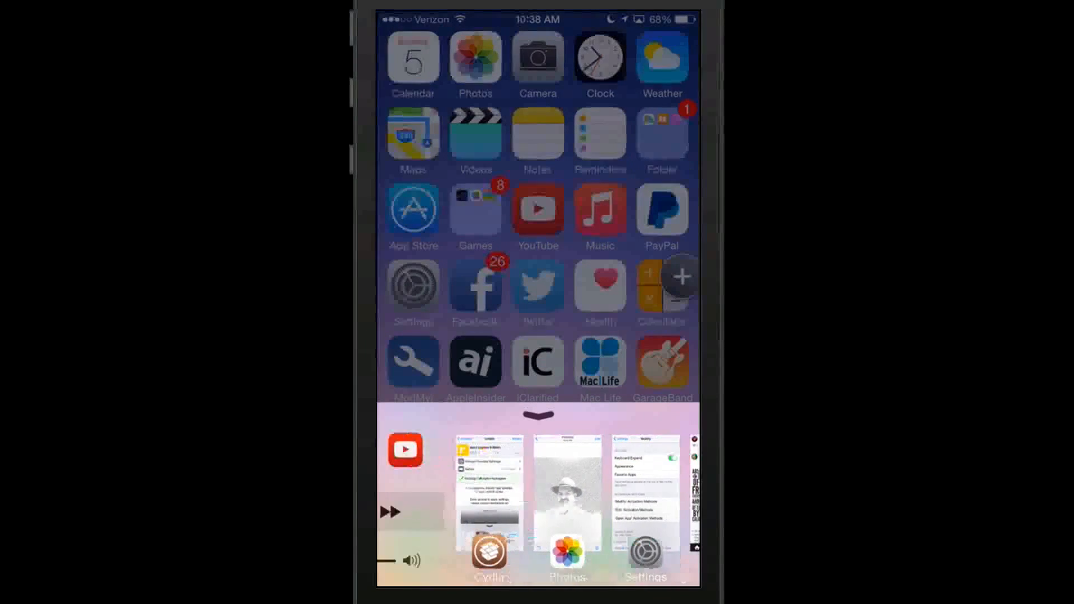
# Swipe through the Auxo switcher cards, peek at Music, and return to the switcher
pyautogui.hscroll(-3)
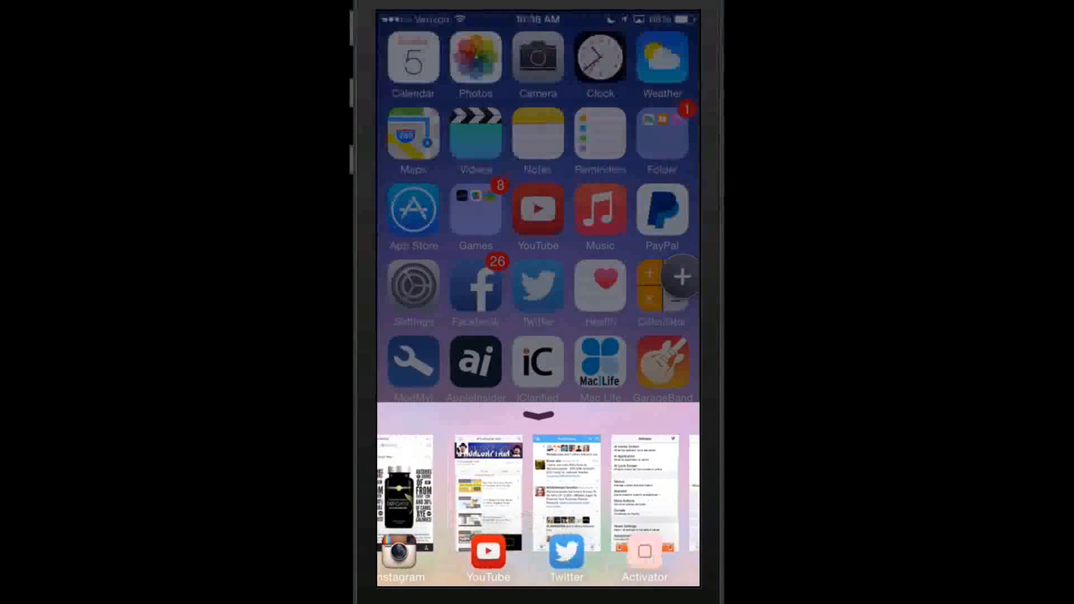
pyautogui.hscroll(3)
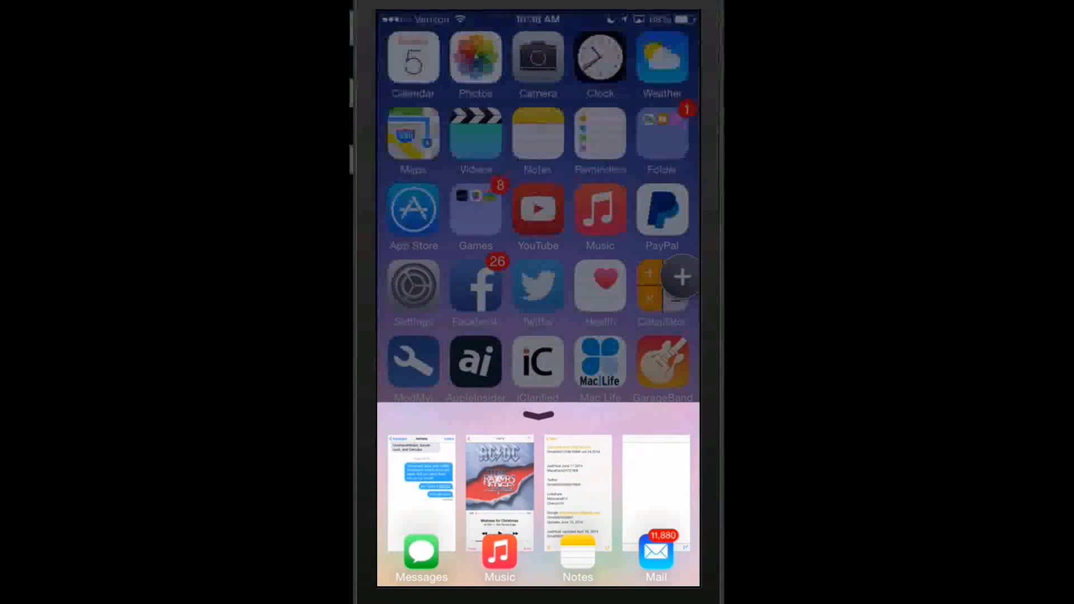
pyautogui.click(498, 488)
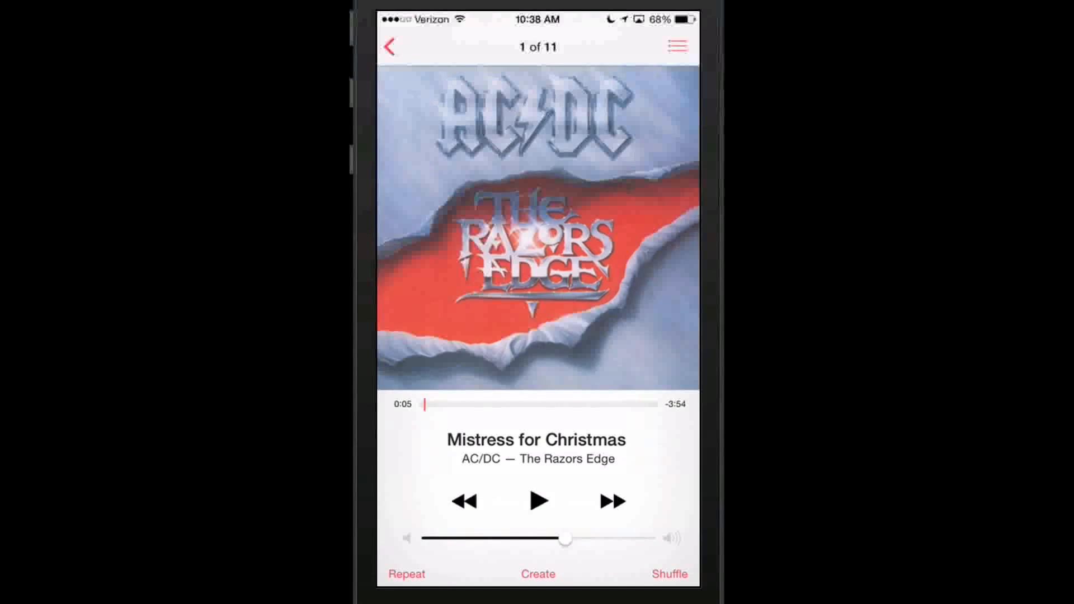
pyautogui.click(388, 46)
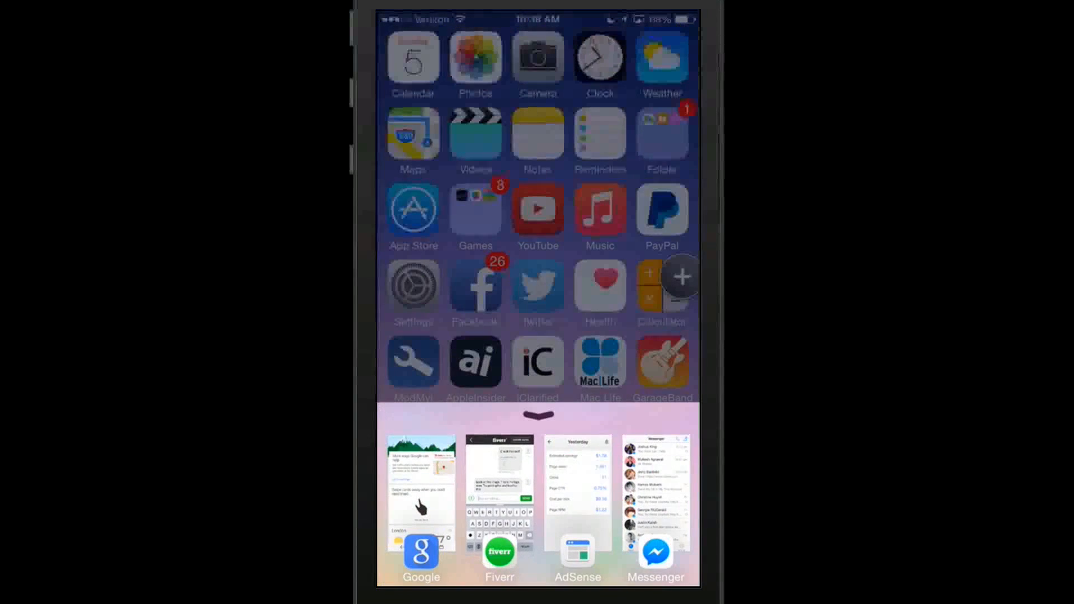
# Scroll further through the switcher cards and bring up Auxo's App Switcher settings
pyautogui.click(577, 497)
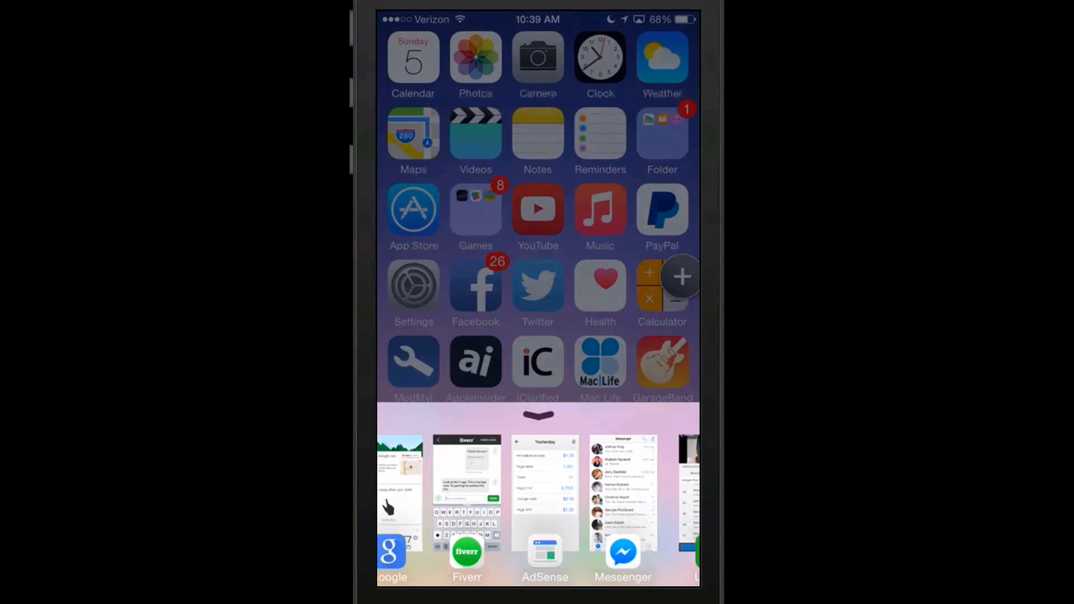
pyautogui.hscroll(3)
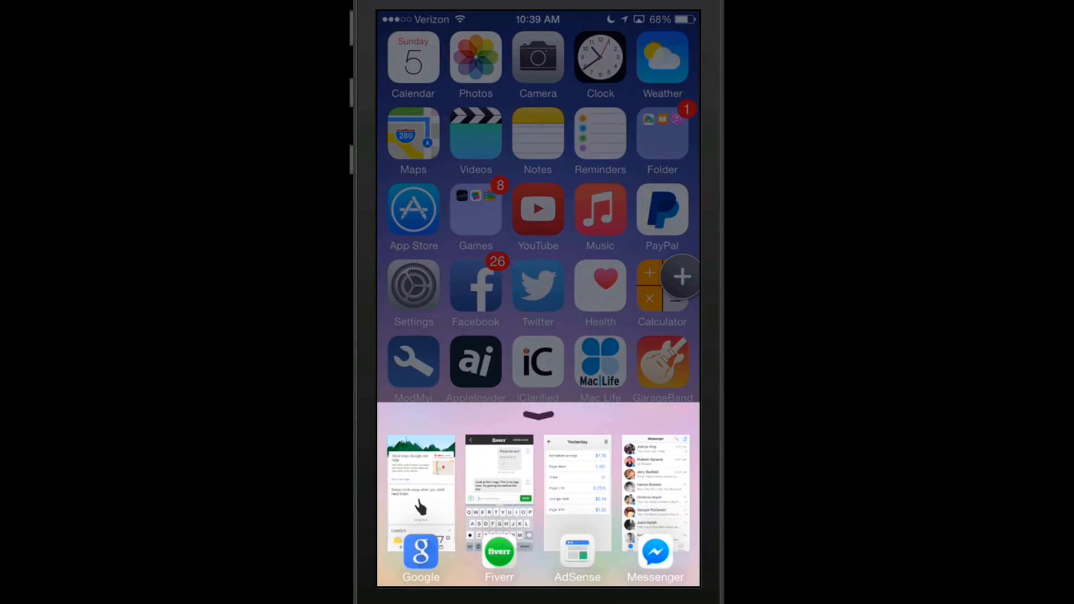
pyautogui.hscroll(3)
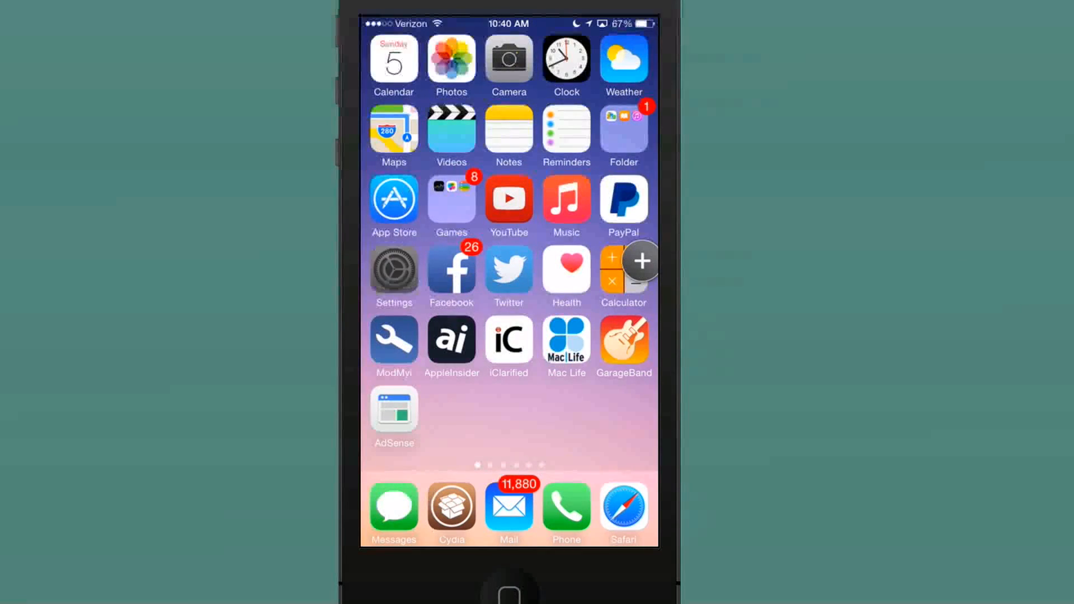
pyautogui.click(393, 268)
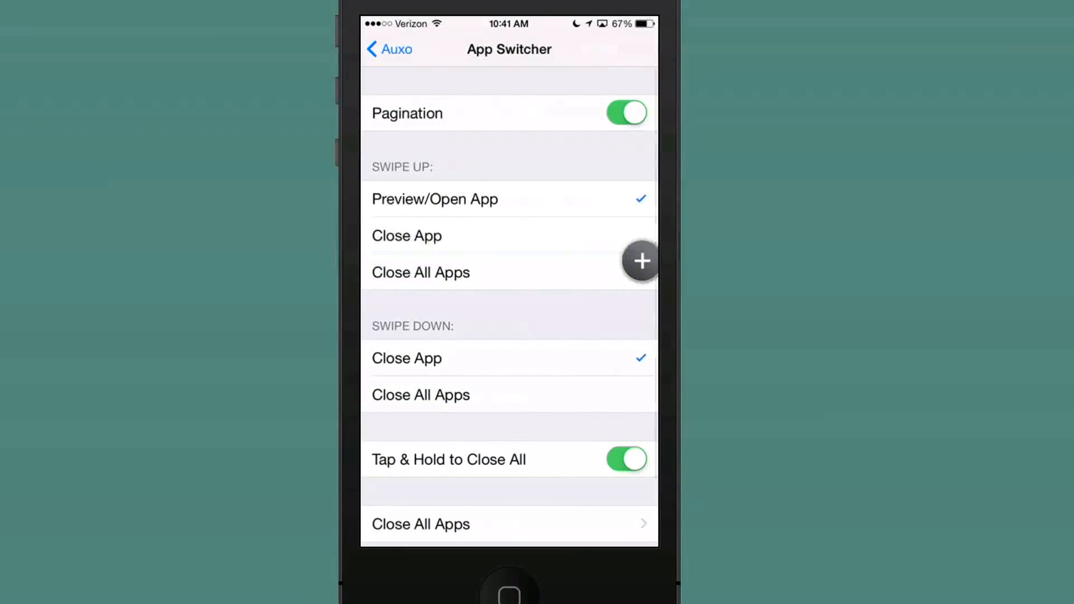
# View Auxo's Auxiliary Pages, Advanced Options and Creators pages in turn
pyautogui.click(388, 49)
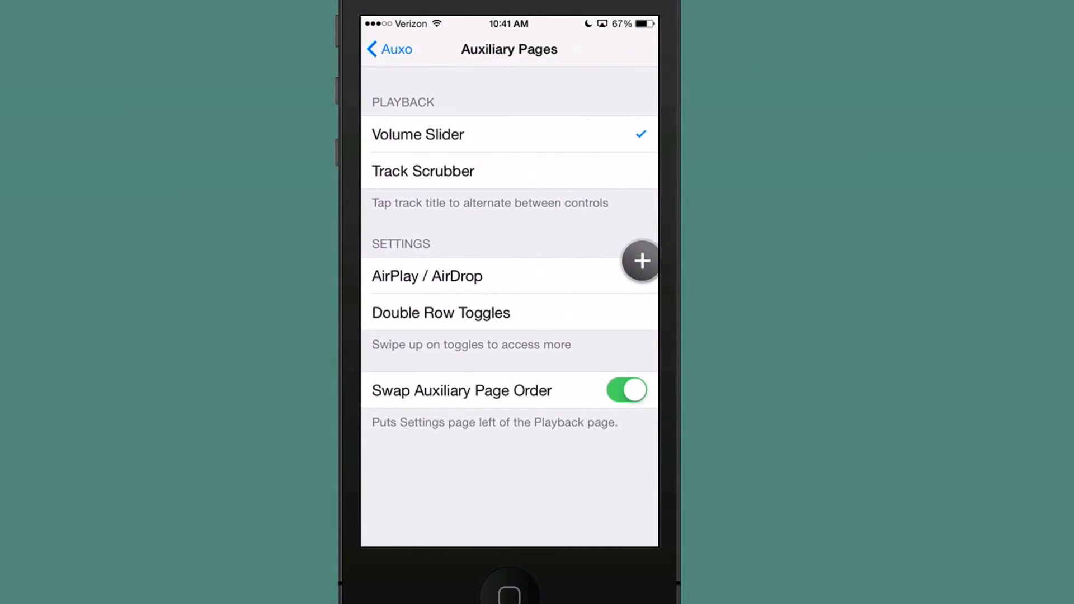
pyautogui.click(390, 49)
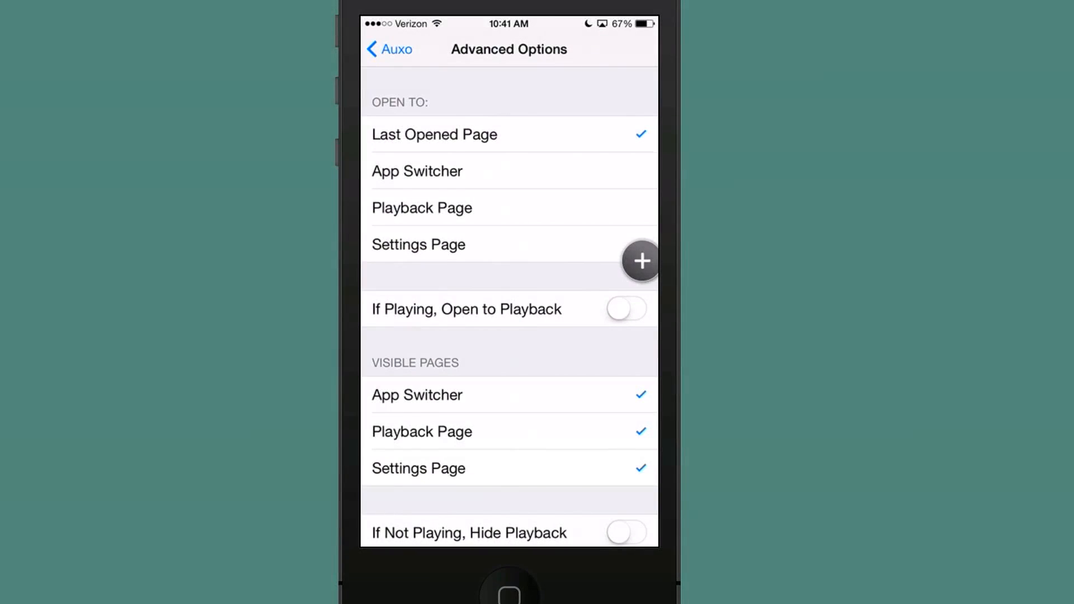
pyautogui.scroll(-3)
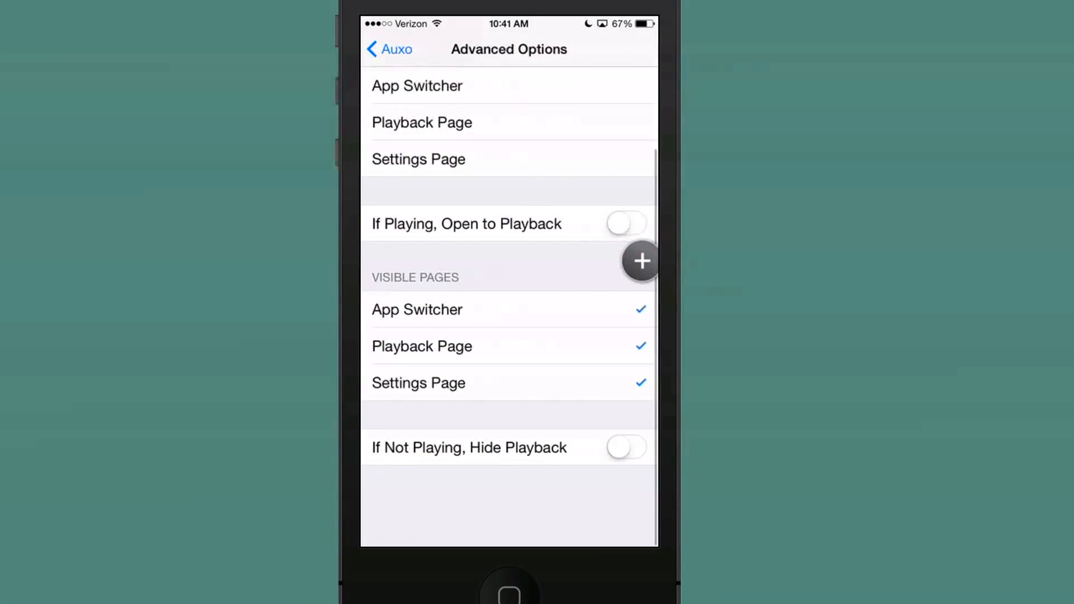
pyautogui.click(389, 49)
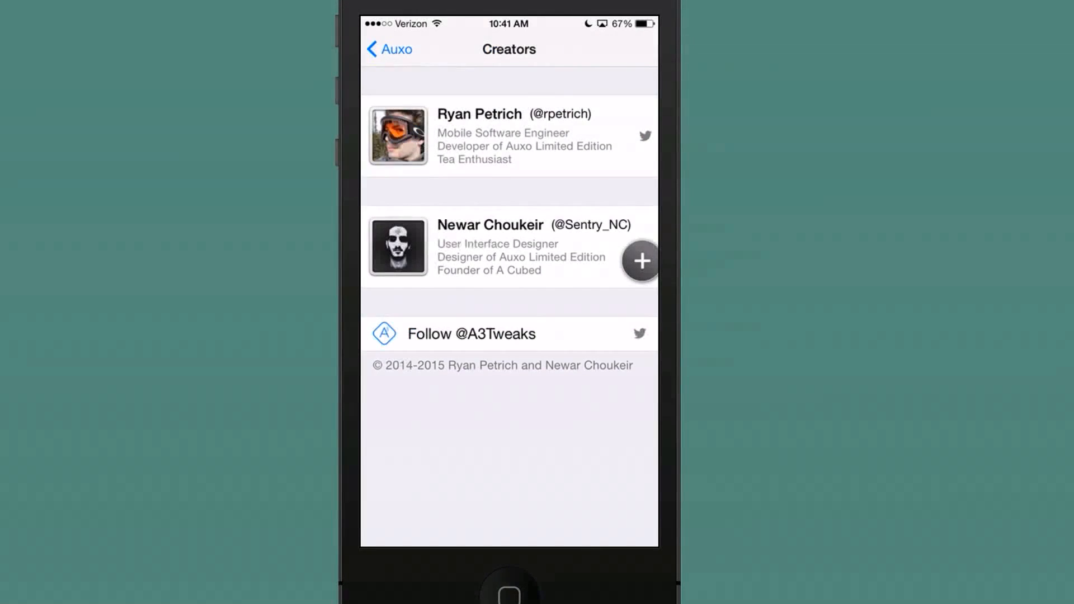
pyautogui.click(508, 593)
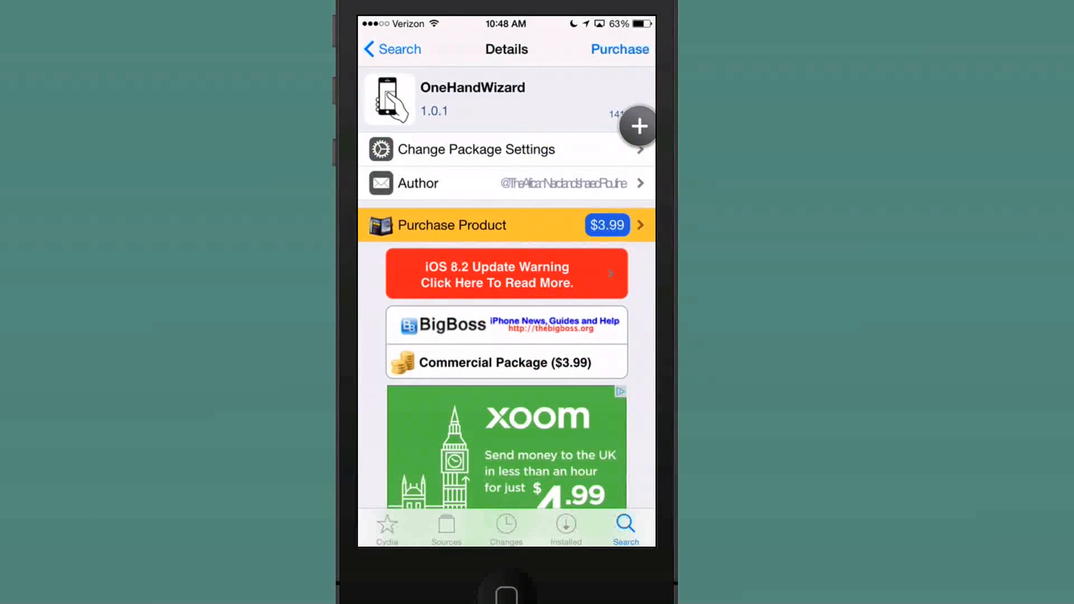
# Press Home to leave OneHandWizard's Cydia page for the Home Screen
pyautogui.press('home')
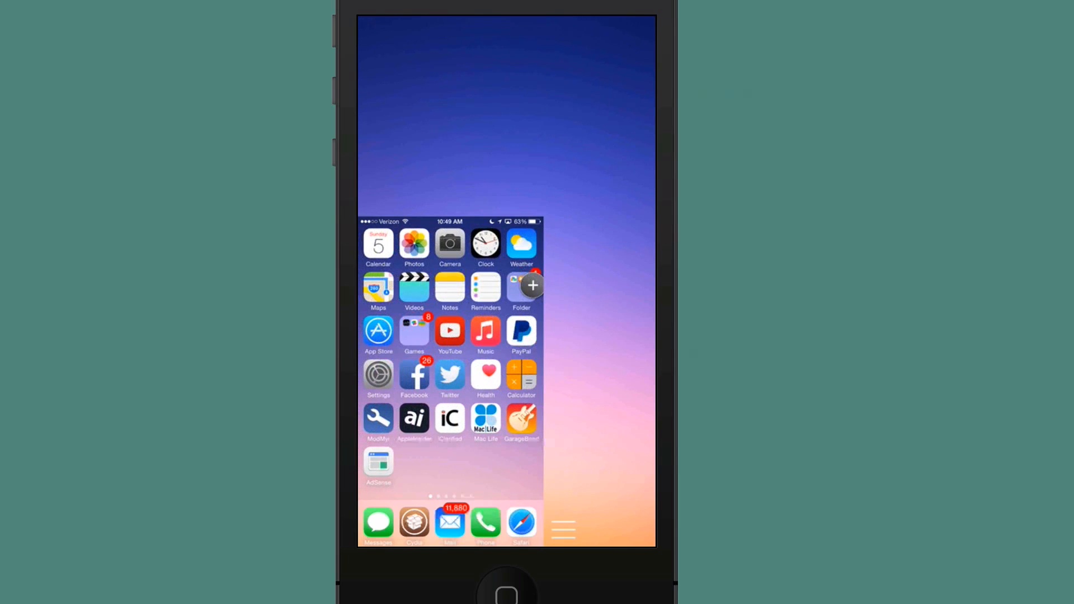
# Bring up the Today view with Fantastical and Dropbox widgets in one-handed mode
pyautogui.click(562, 529)
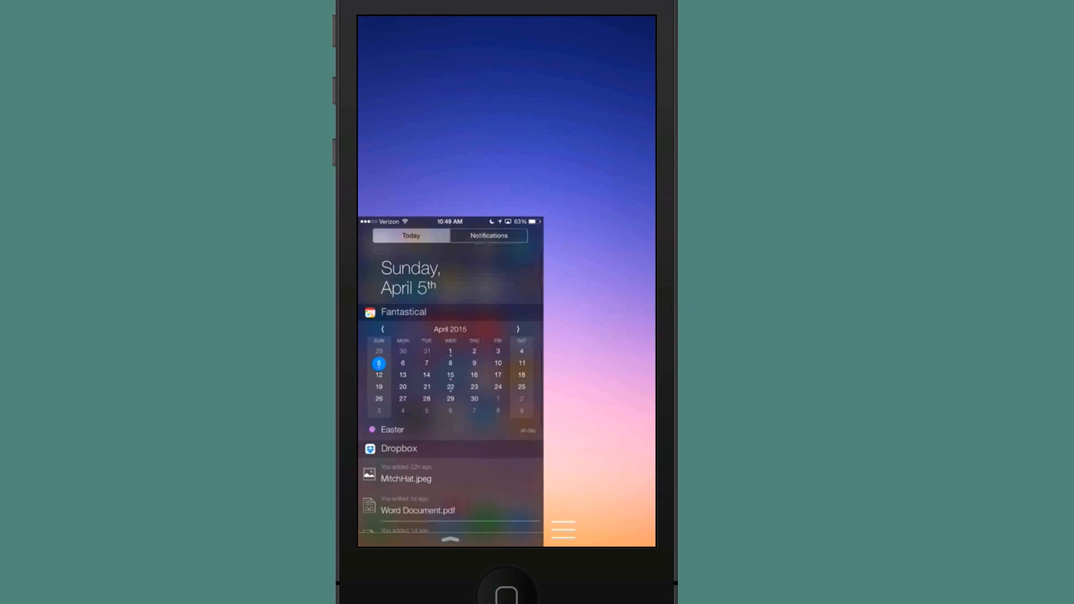
# Check notifications and the OneHandWizard menu, restore full size, then open the app switcher
pyautogui.click(489, 235)
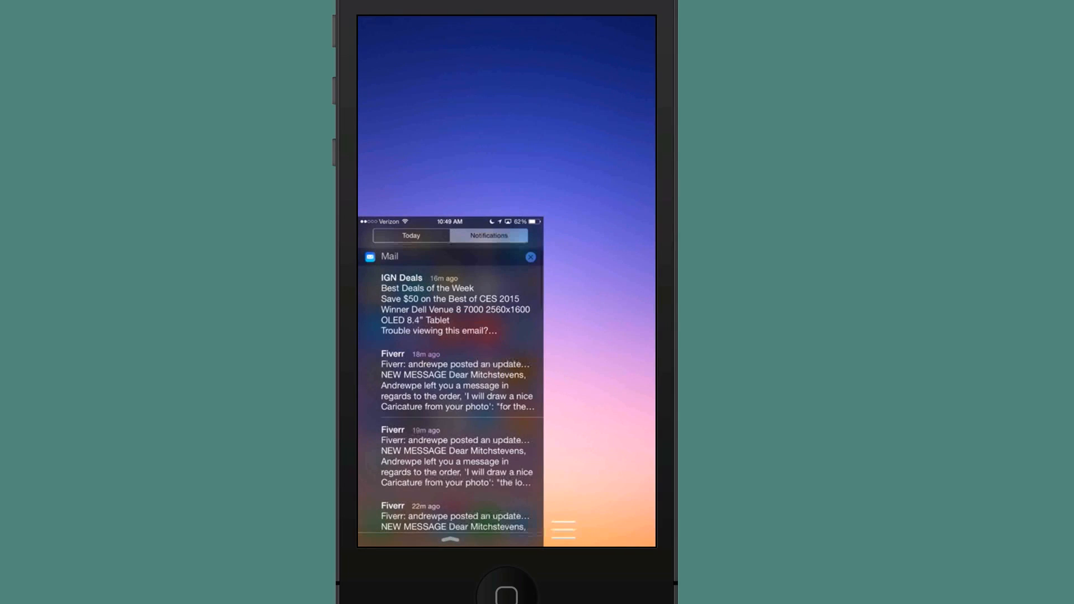
pyautogui.click(410, 235)
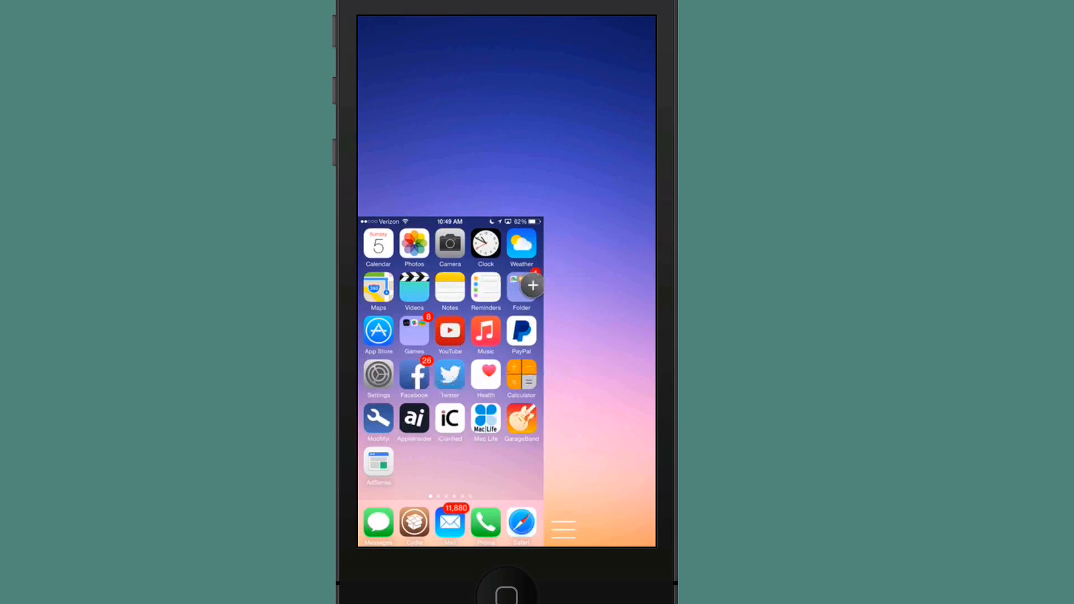
pyautogui.click(562, 530)
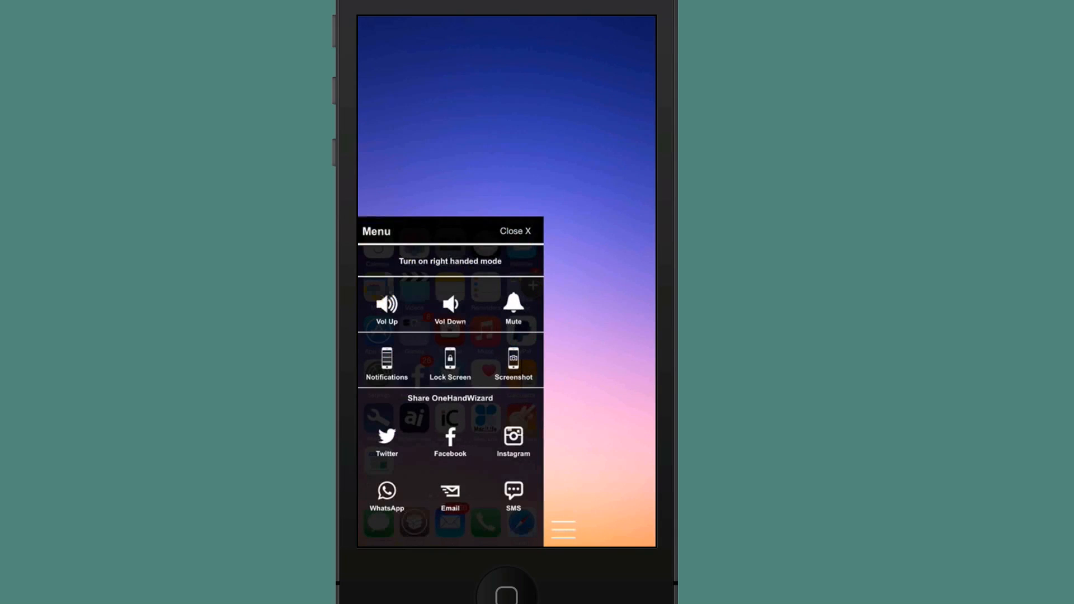
pyautogui.click(450, 361)
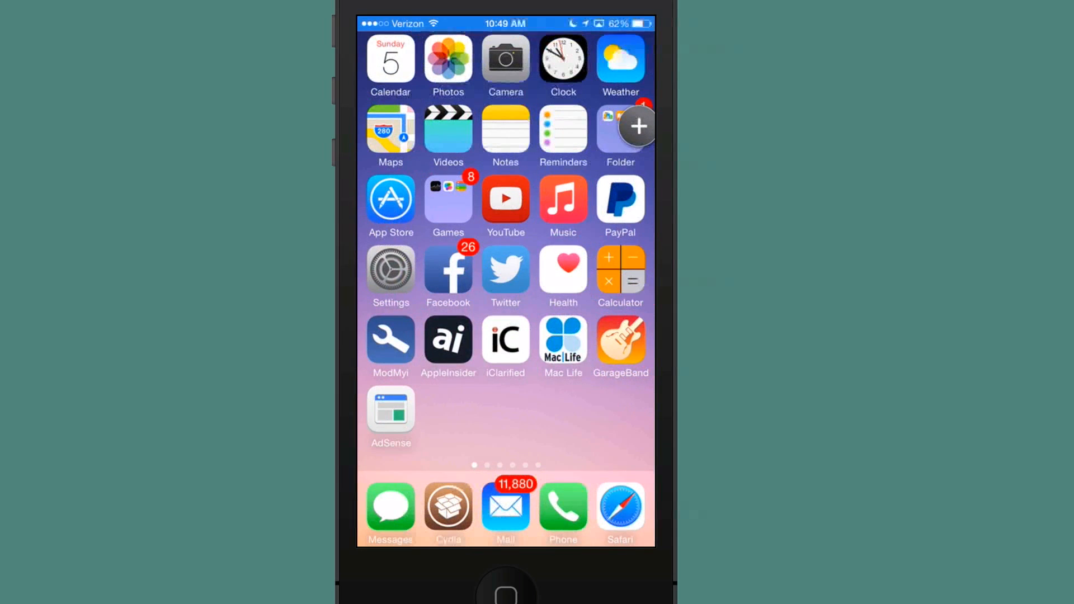
pyautogui.doubleClick(507, 595)
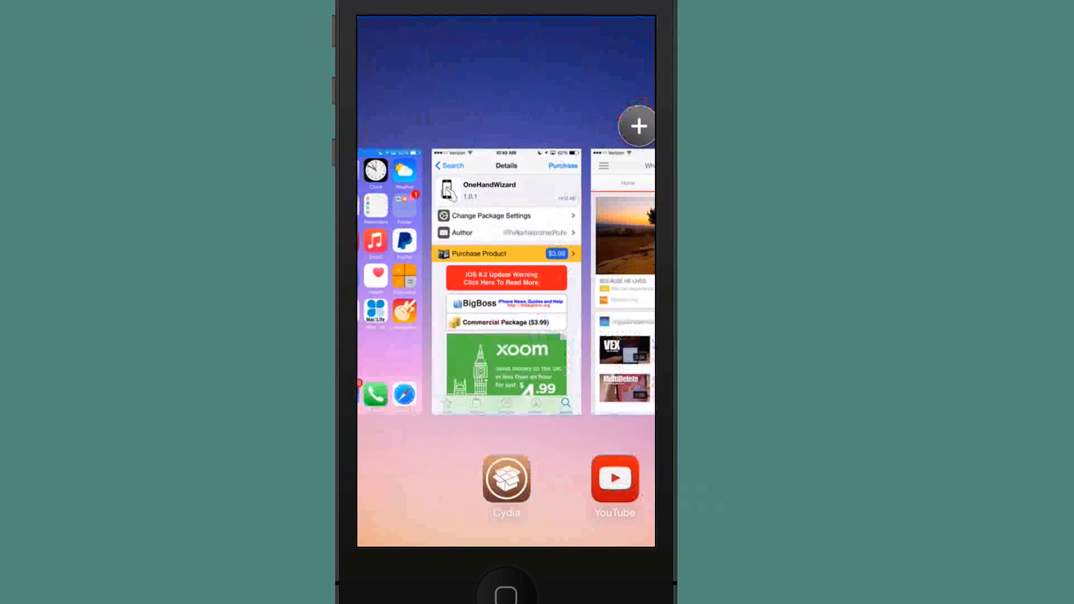
pyautogui.click(507, 593)
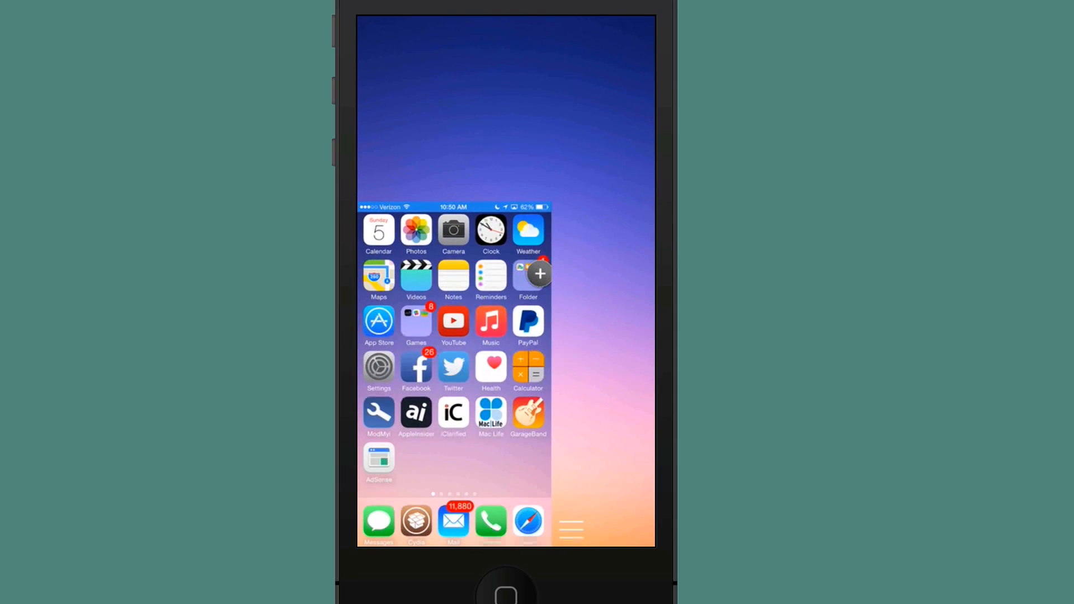
# Toggle OneHandWizard to right-handed then left-handed mode, close its menu, and restore full size
pyautogui.click(570, 530)
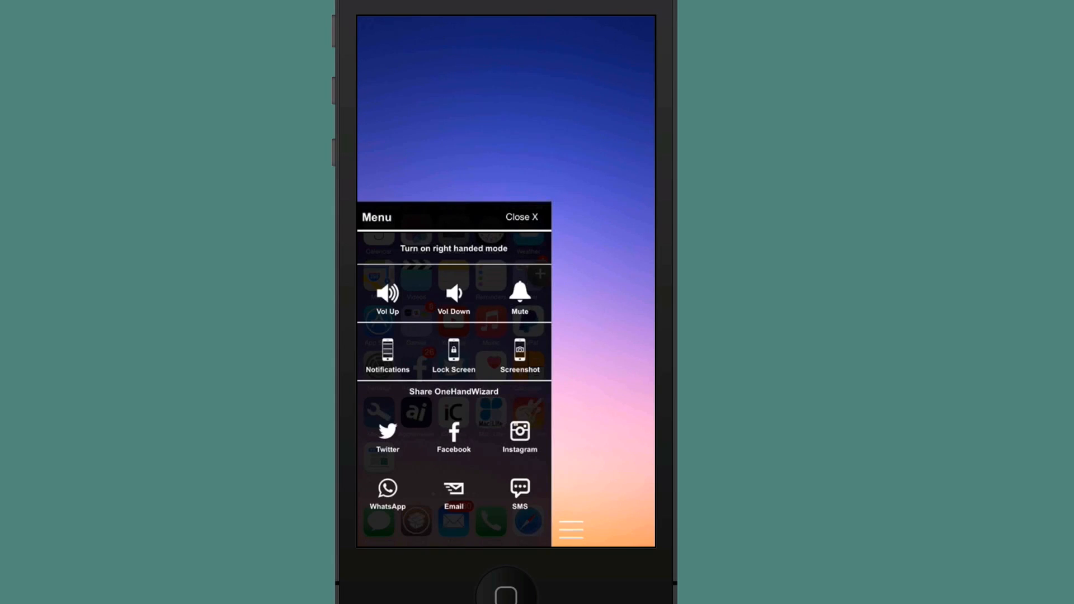
pyautogui.click(454, 248)
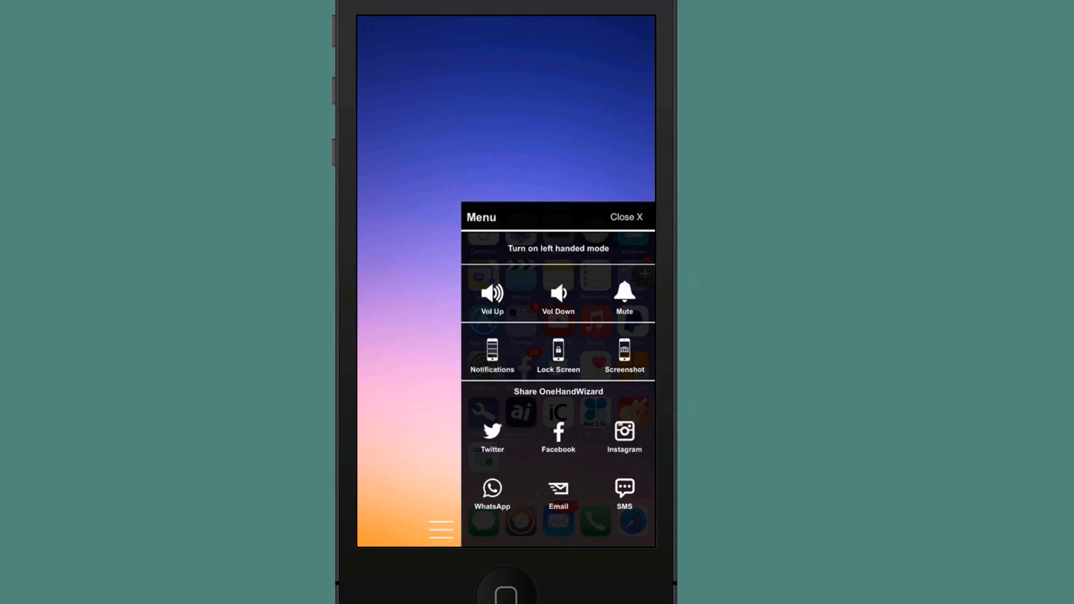
pyautogui.click(558, 248)
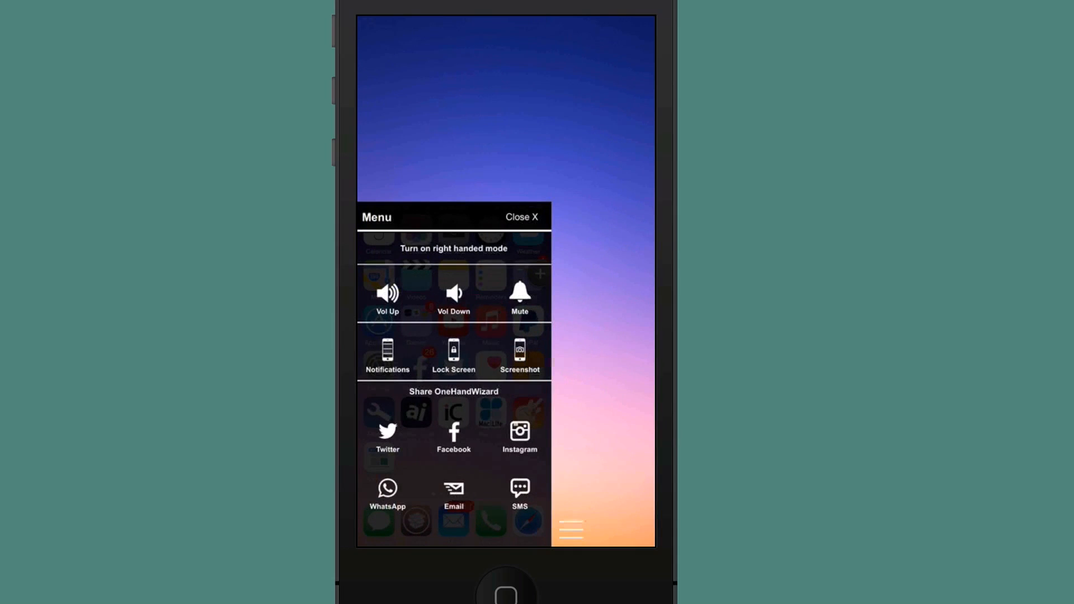
pyautogui.click(522, 216)
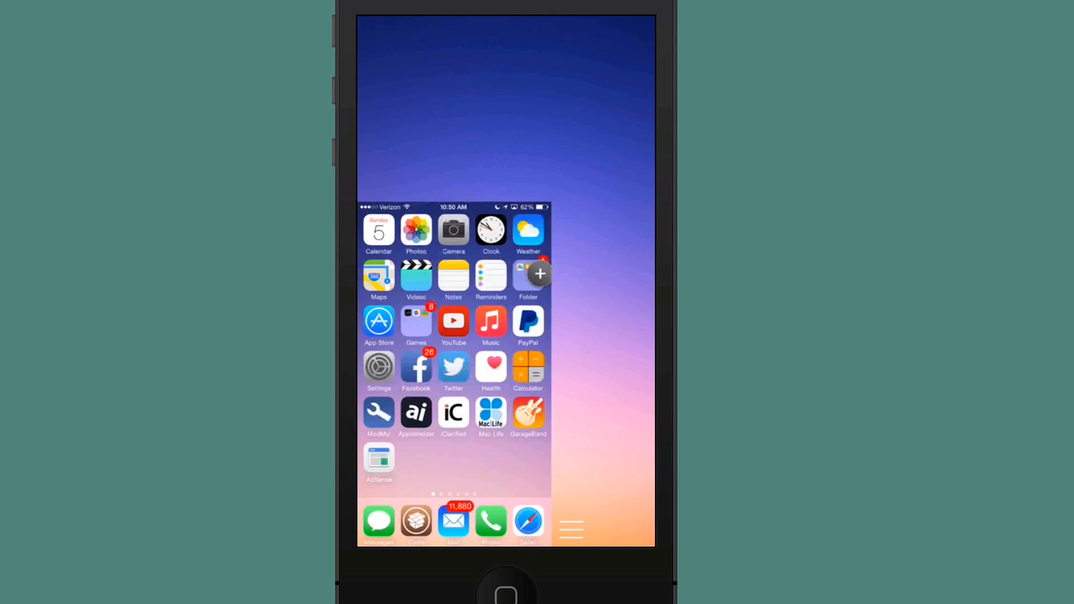
pyautogui.click(415, 524)
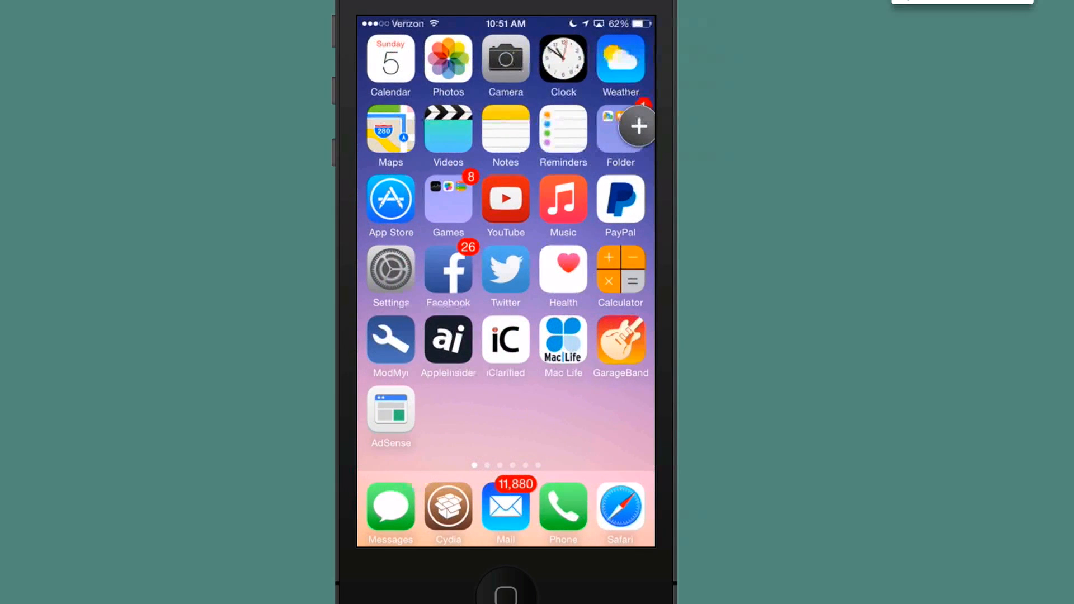
# Scroll through Secret-Lock's Cydia description, then press Home
pyautogui.click(448, 510)
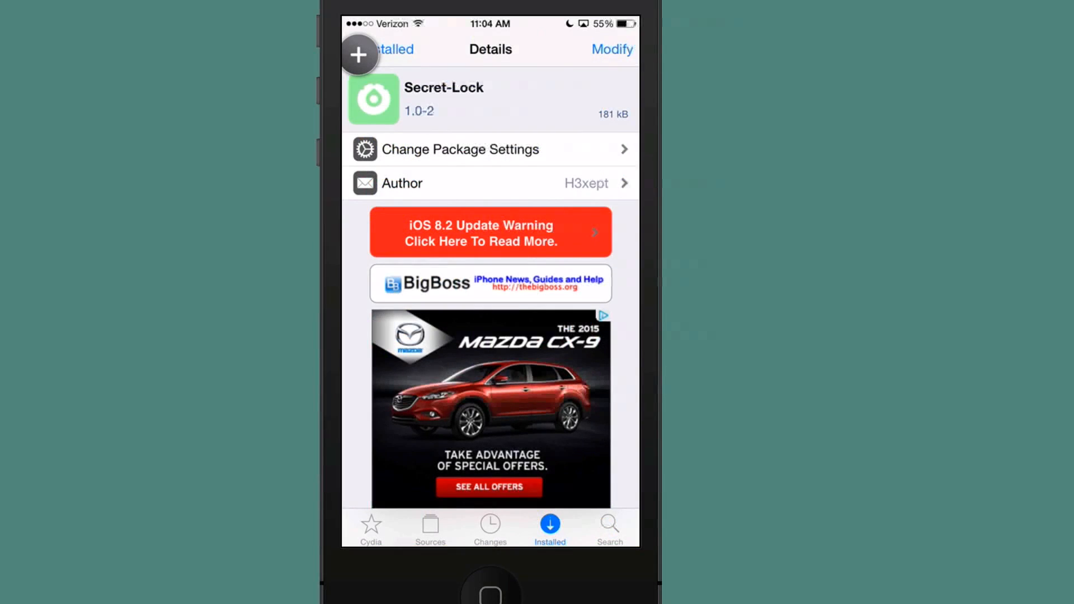
pyautogui.scroll(-3)
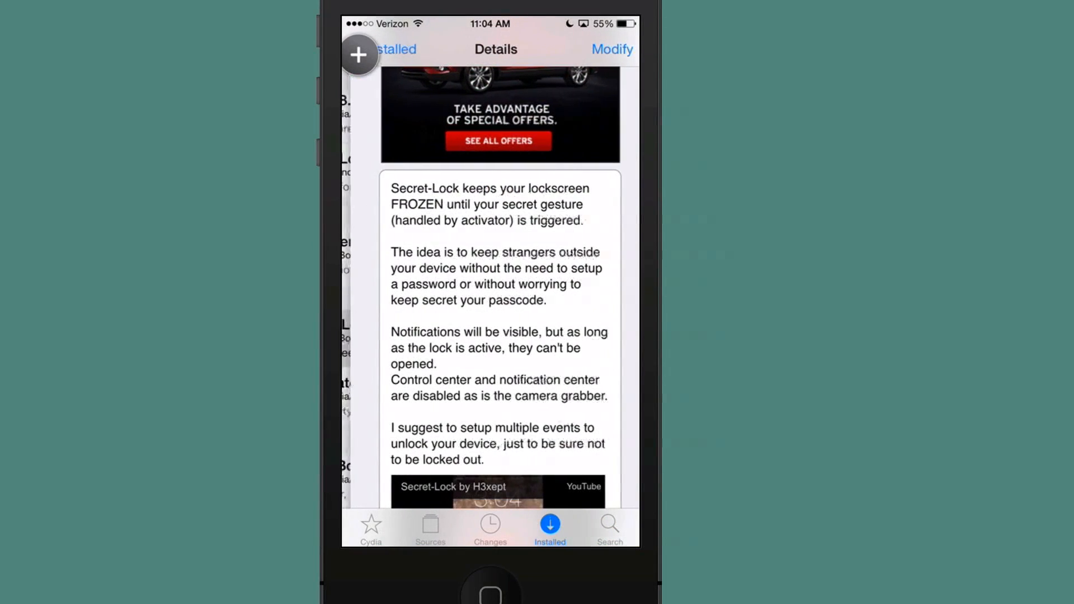
pyautogui.scroll(3)
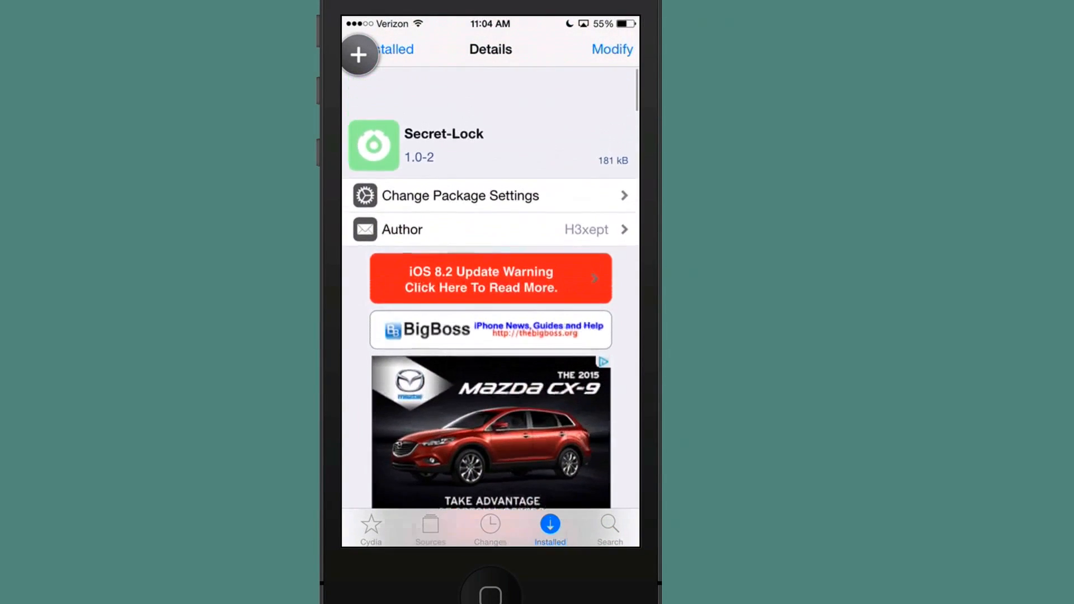
pyautogui.scroll(-3)
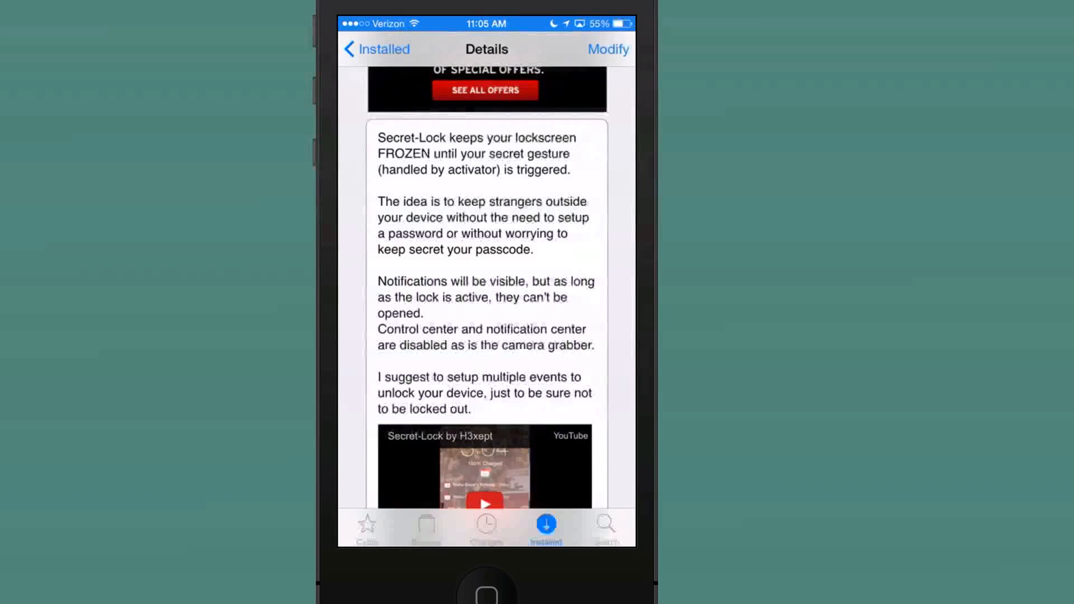
pyautogui.scroll(-3)
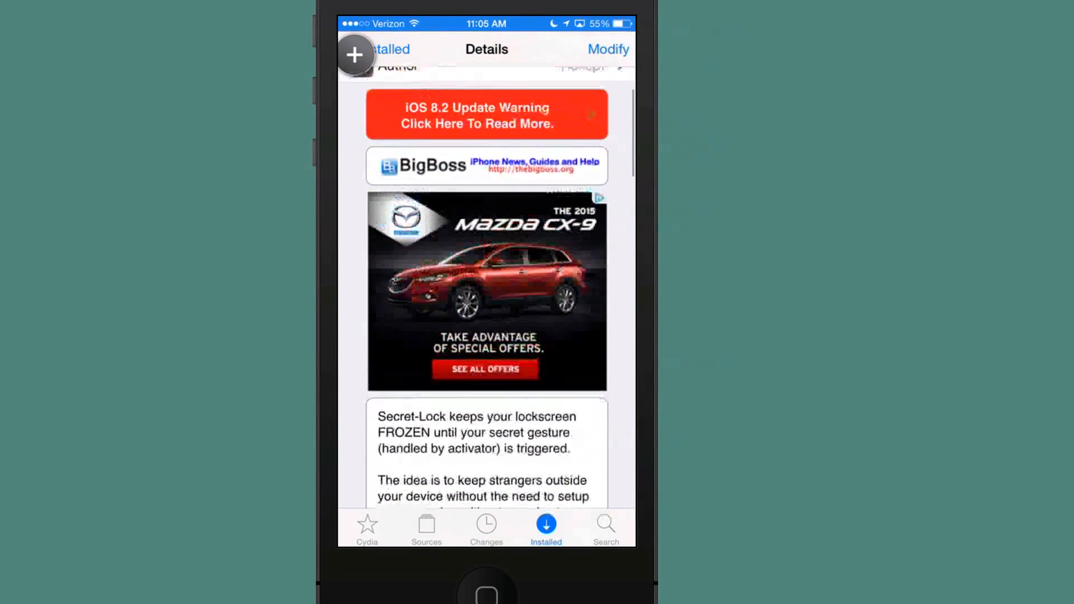
pyautogui.press('home')
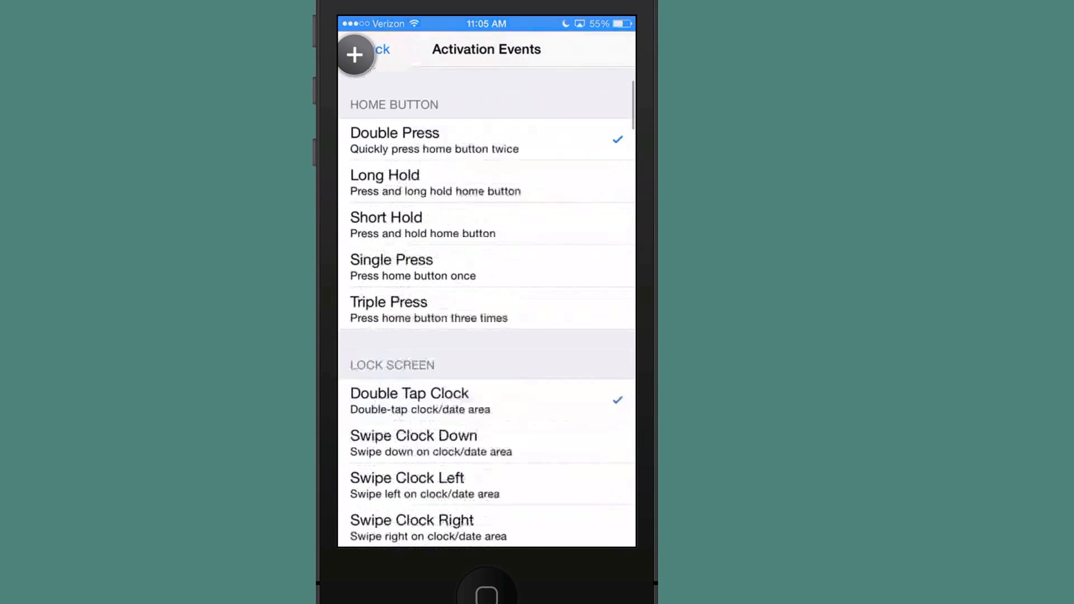
# Scroll through Secret-Lock's Home Button and Lock Screen activation event lists
pyautogui.scroll(3)
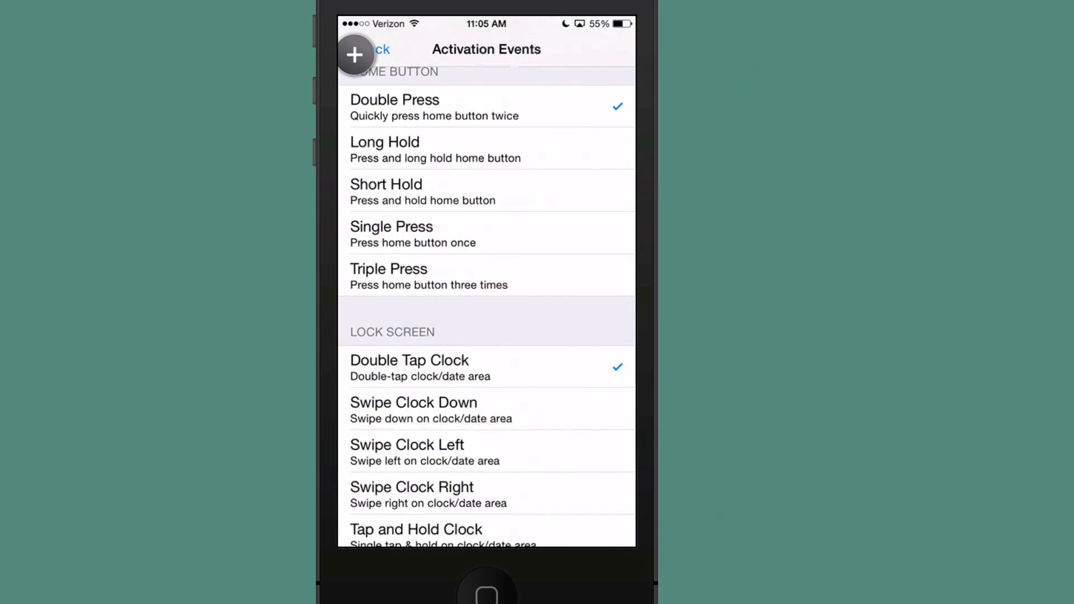
pyautogui.scroll(3)
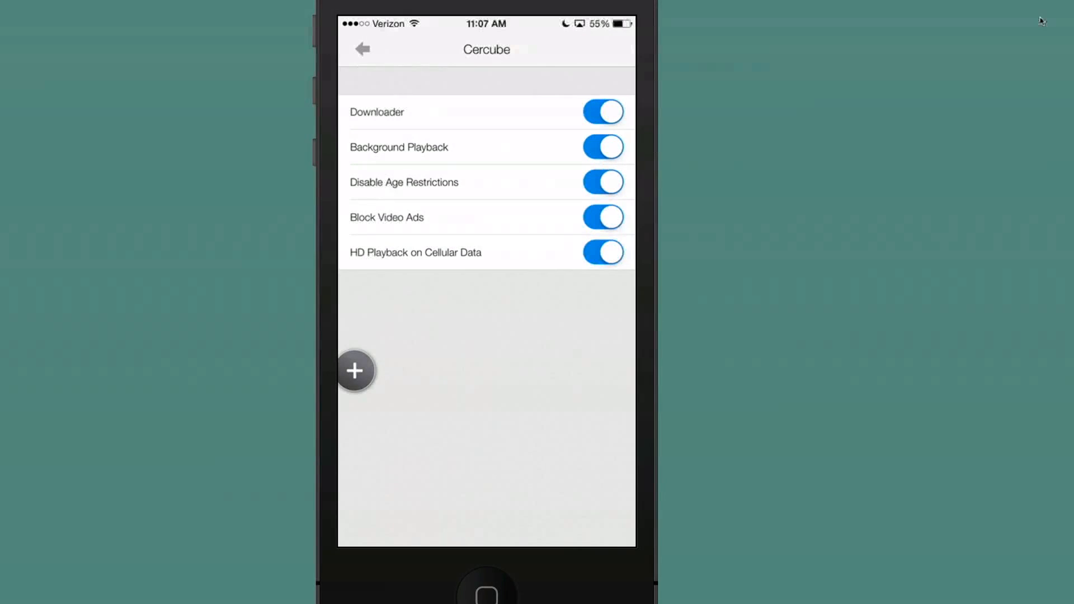
# Go back from Cercube options and scroll through YouTube Settings' Cercube, Privacy and Uploads sections
pyautogui.click(362, 49)
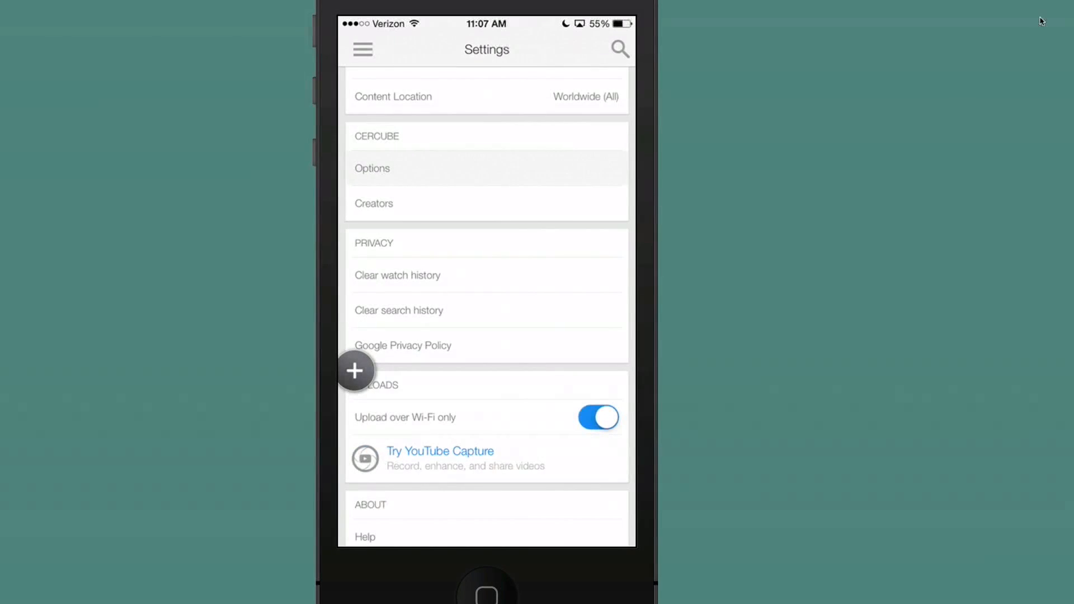
pyautogui.scroll(3)
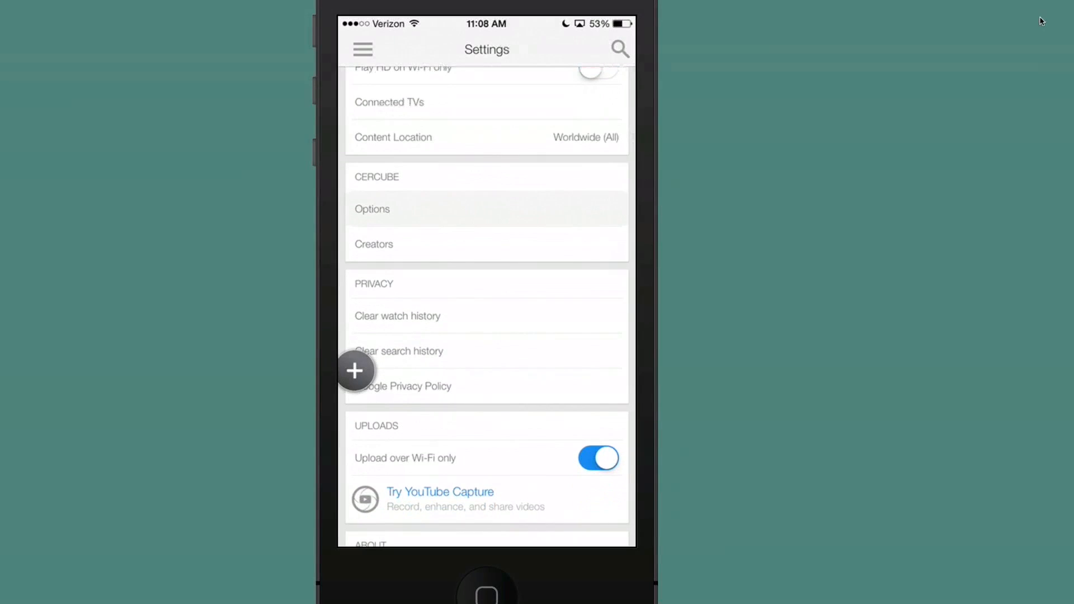
pyautogui.scroll(3)
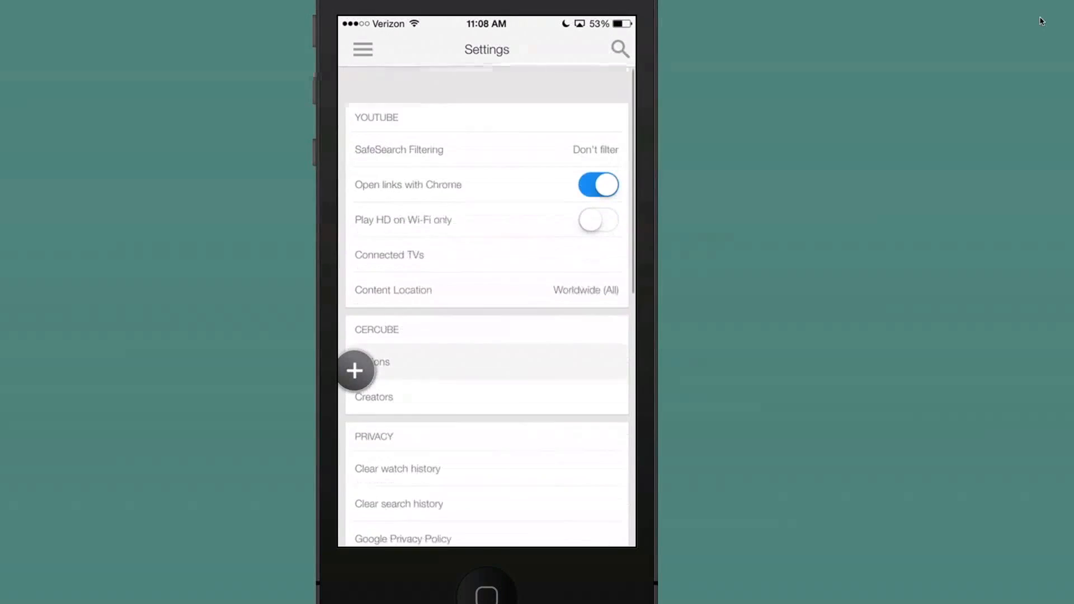
pyautogui.scroll(3)
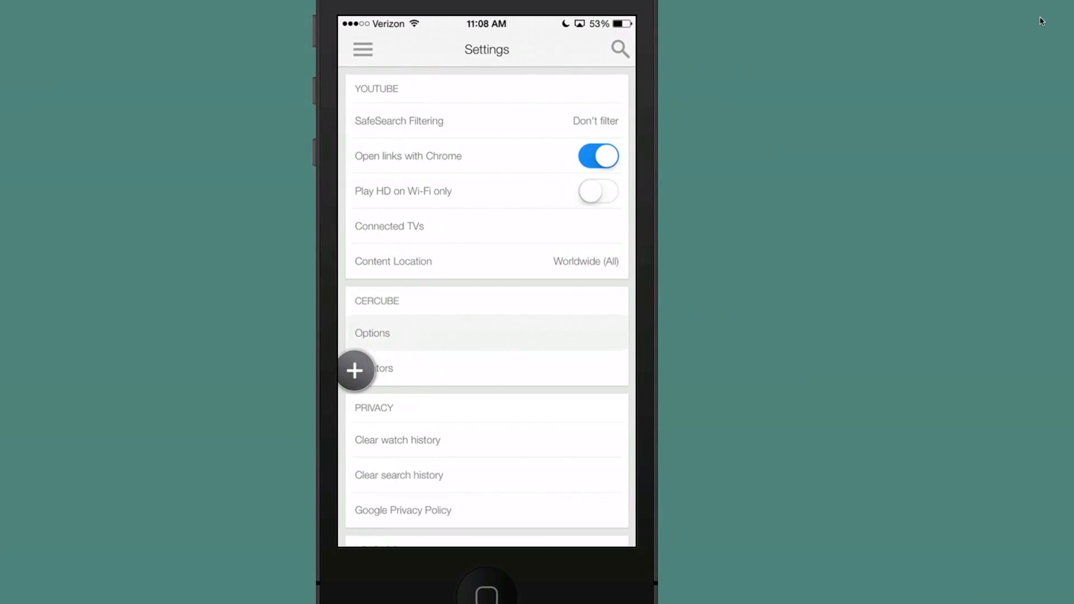
pyautogui.scroll(-3)
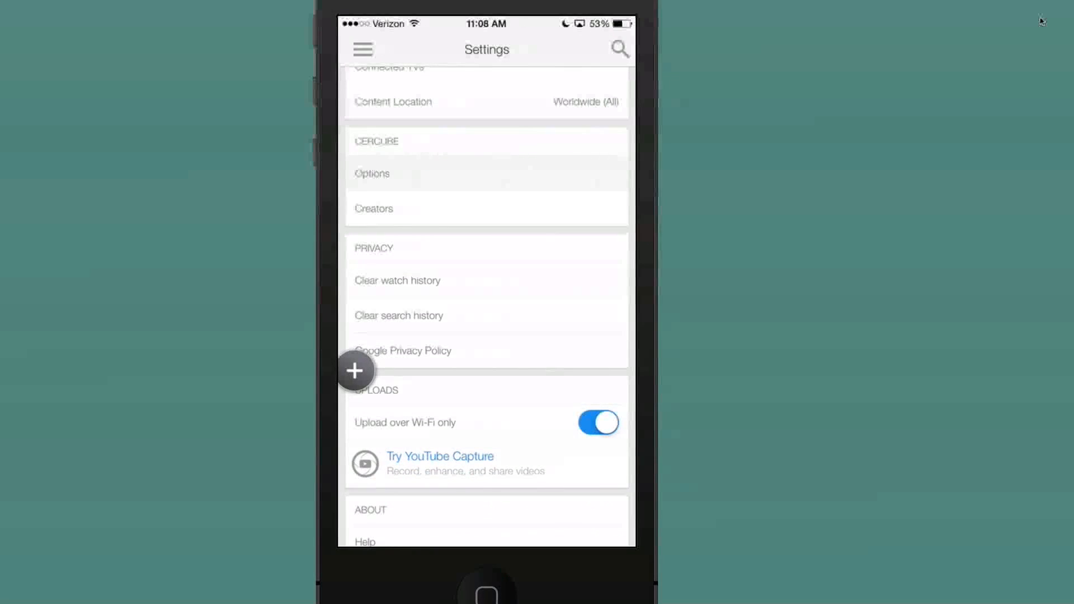